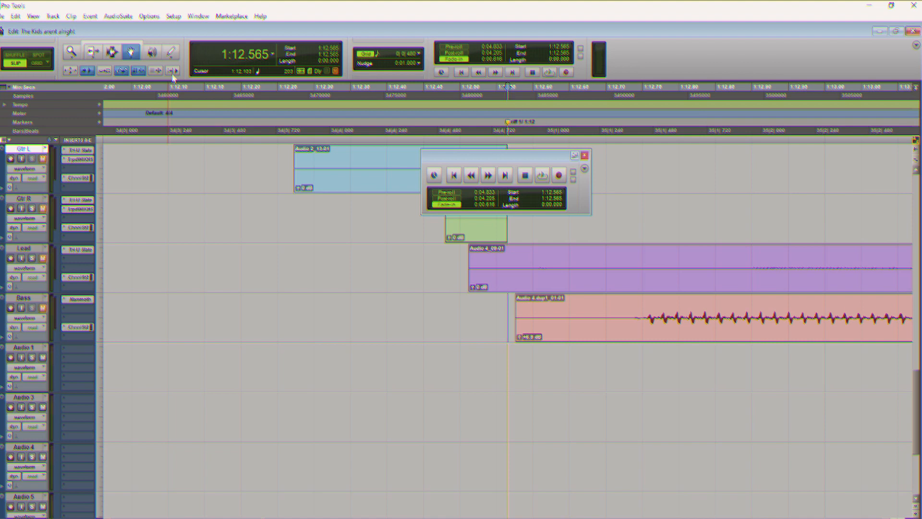
mouse_move(539, 80)
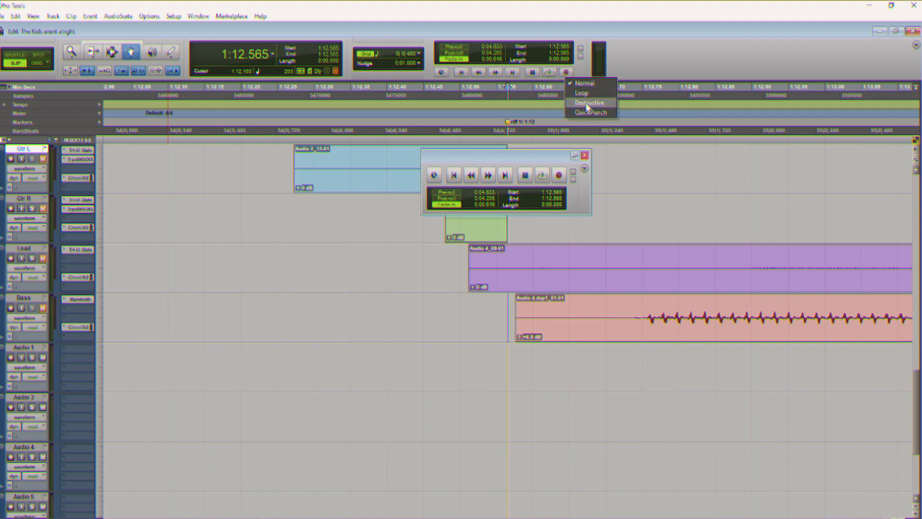
Bring up the Big Counter and the song-section Memory Locations list from the Window menu
click(589, 111)
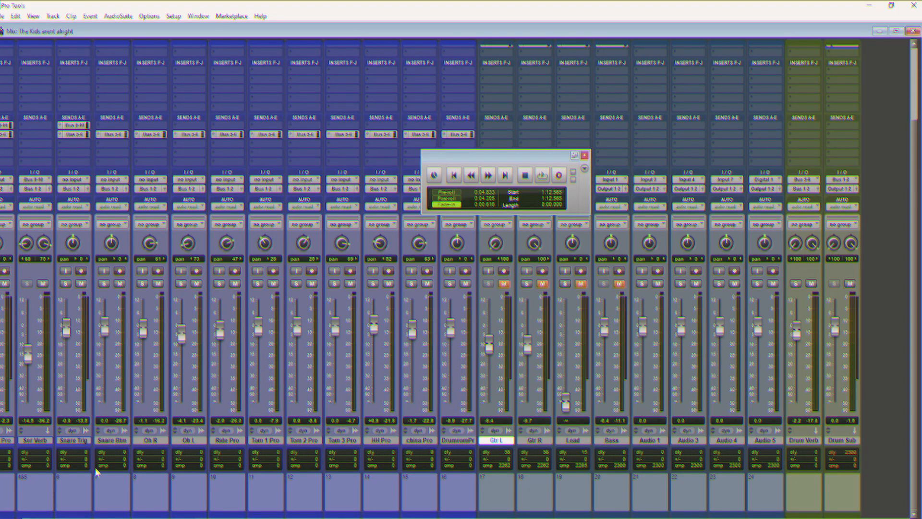
mouse_move(742, 492)
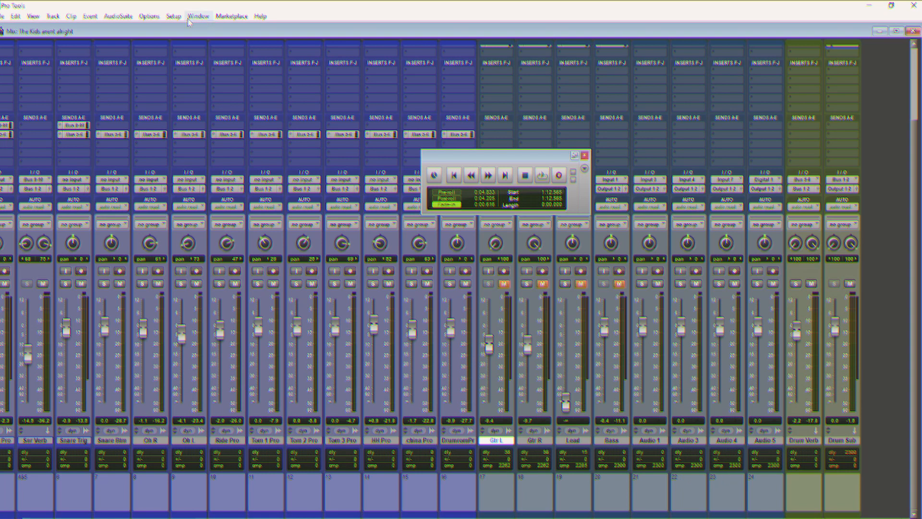
click(198, 17)
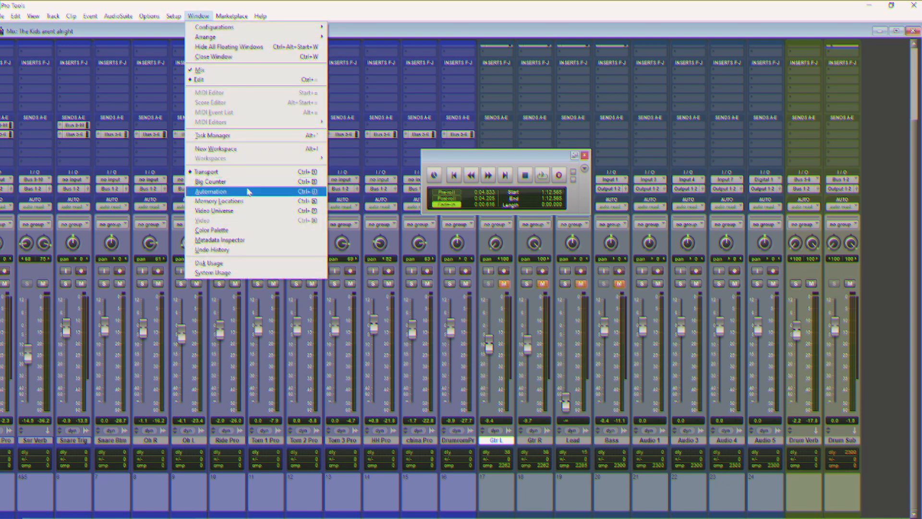
click(209, 181)
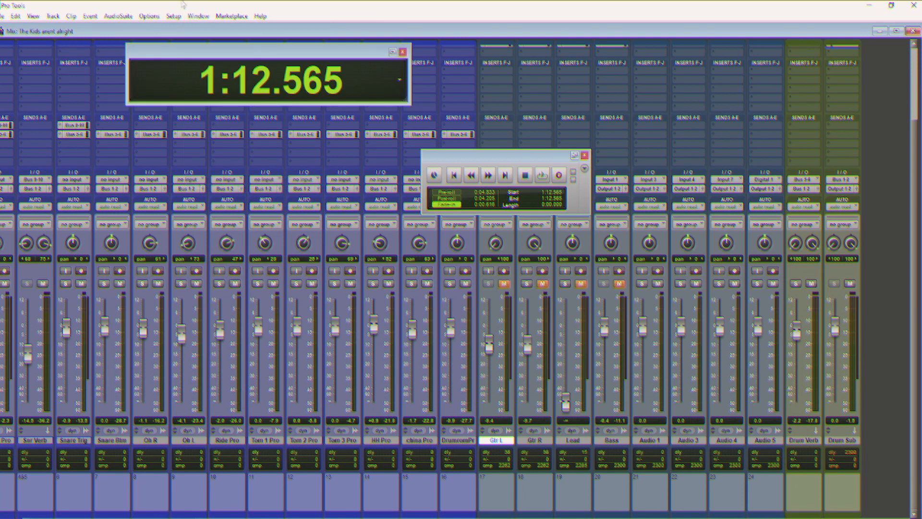
mouse_move(224, 35)
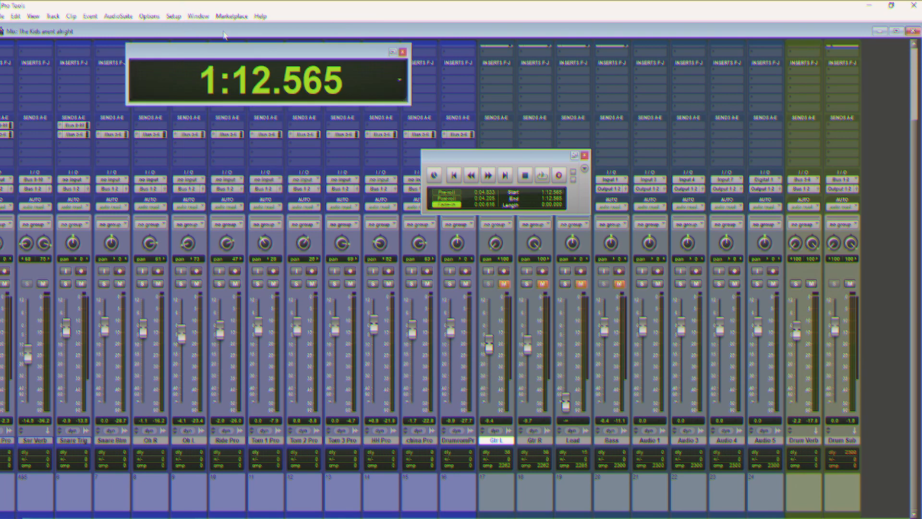
mouse_move(198, 16)
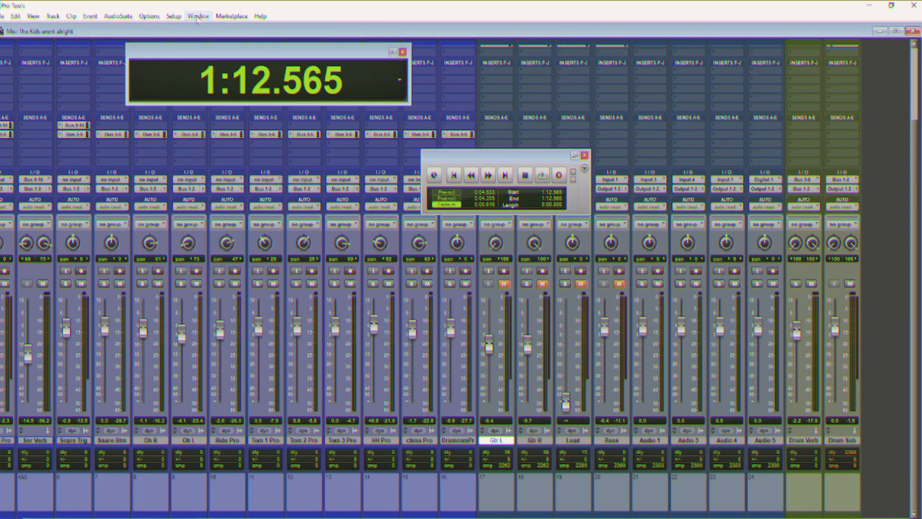
click(198, 16)
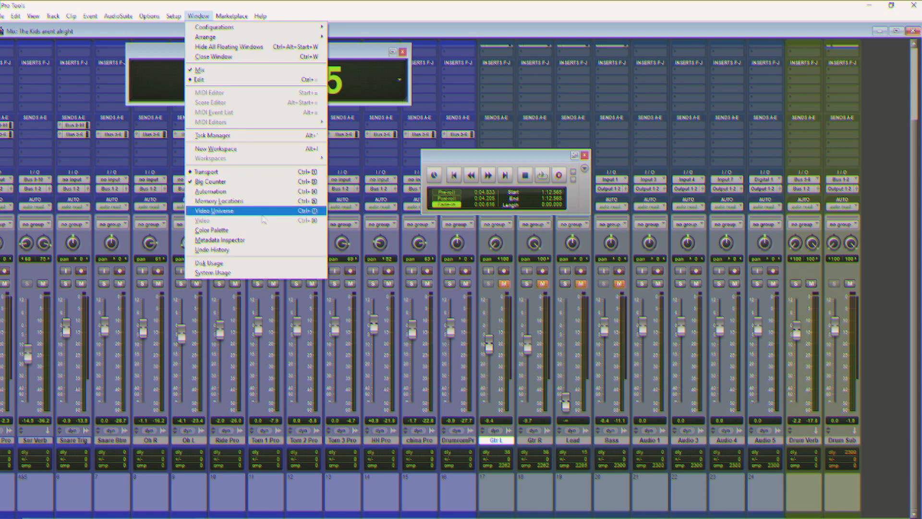
click(213, 200)
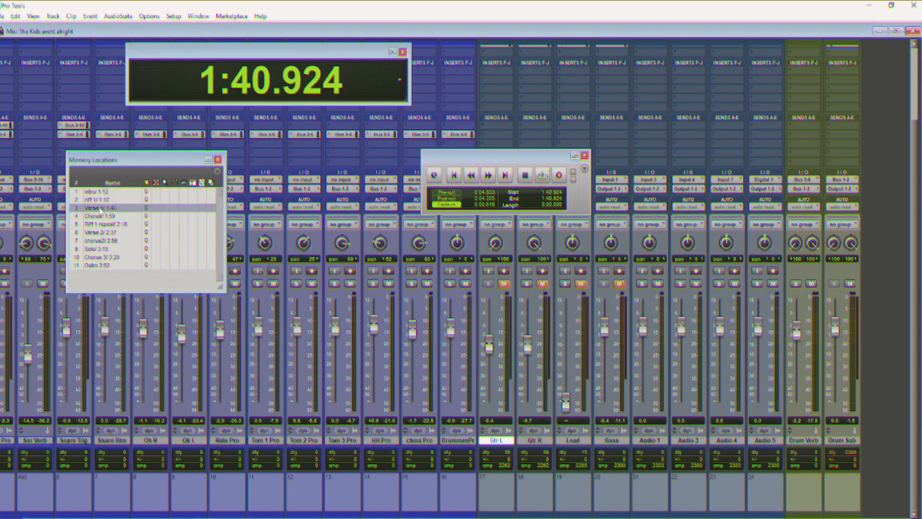
Go to Verse 1, latch-rewind to 1:20.420 and stop, keeping Latch Forward/Rewind confirmed in Preferences
click(470, 175)
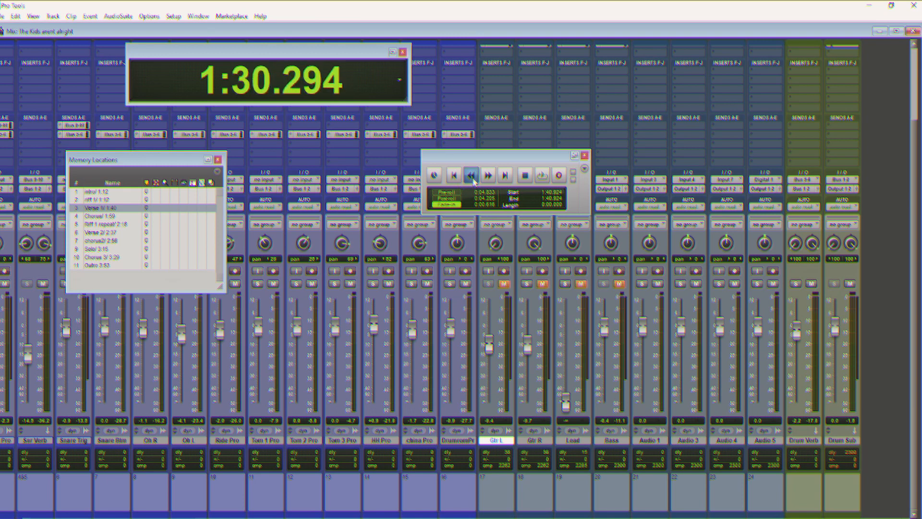
click(523, 174)
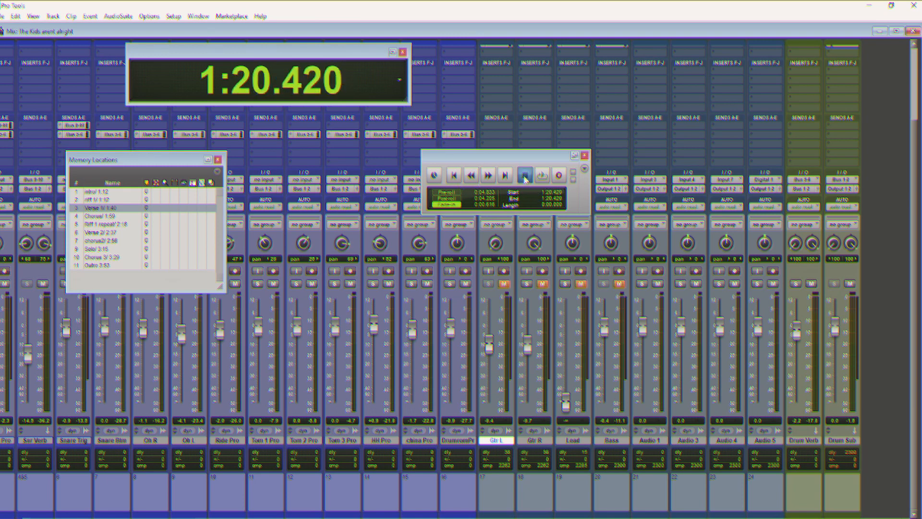
click(173, 16)
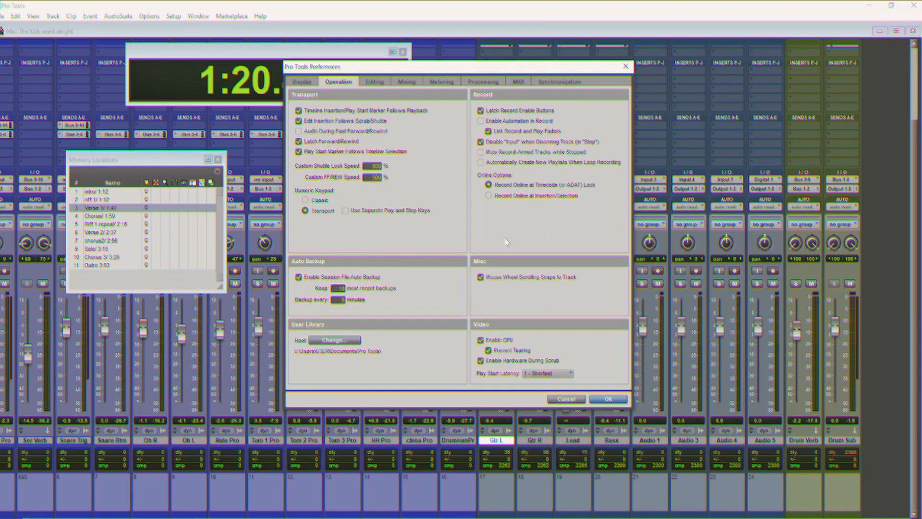
click(608, 397)
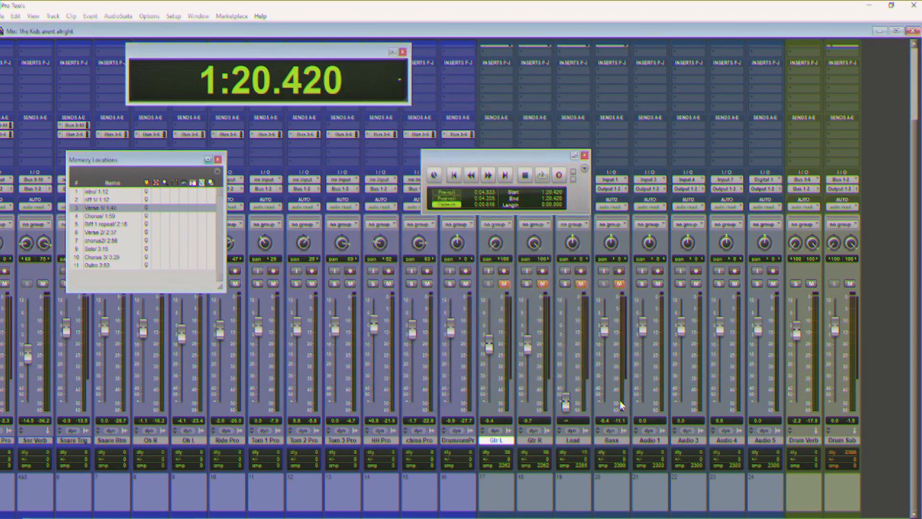
mouse_move(684, 391)
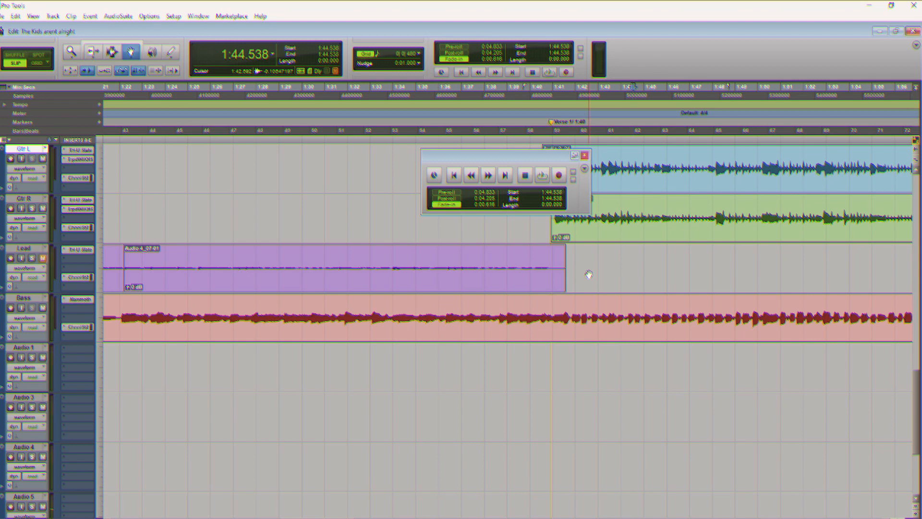
mouse_move(575, 380)
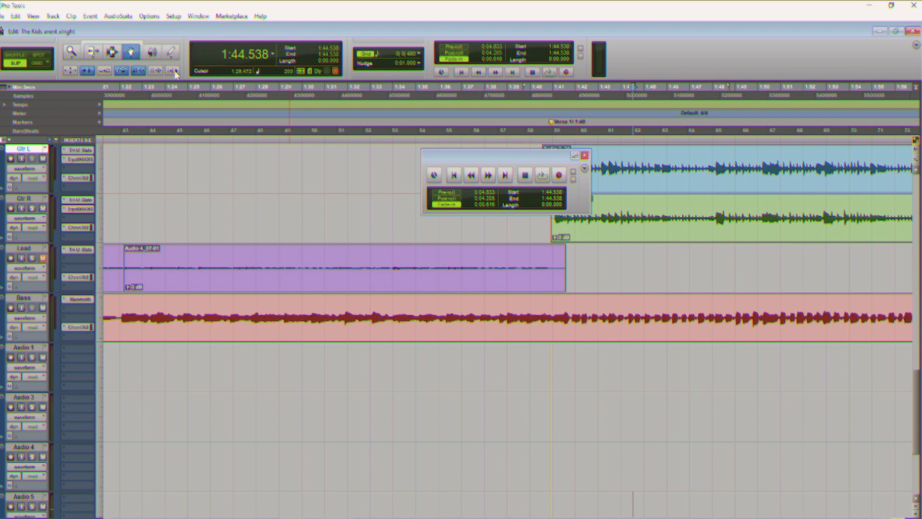
mouse_move(175, 70)
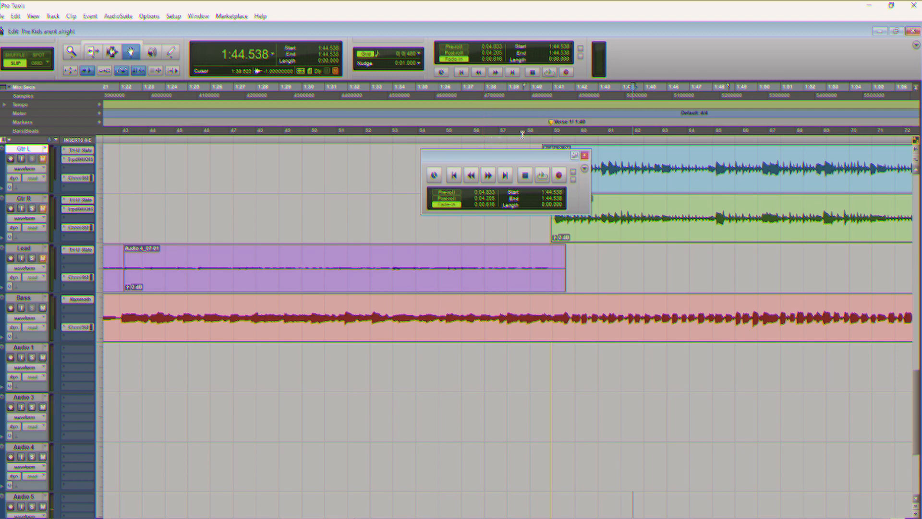
Enable Insertion Follows Playback, play from Verse 1 at 1:40.970 and stop so the insertion point rests at 1:45.559
click(548, 130)
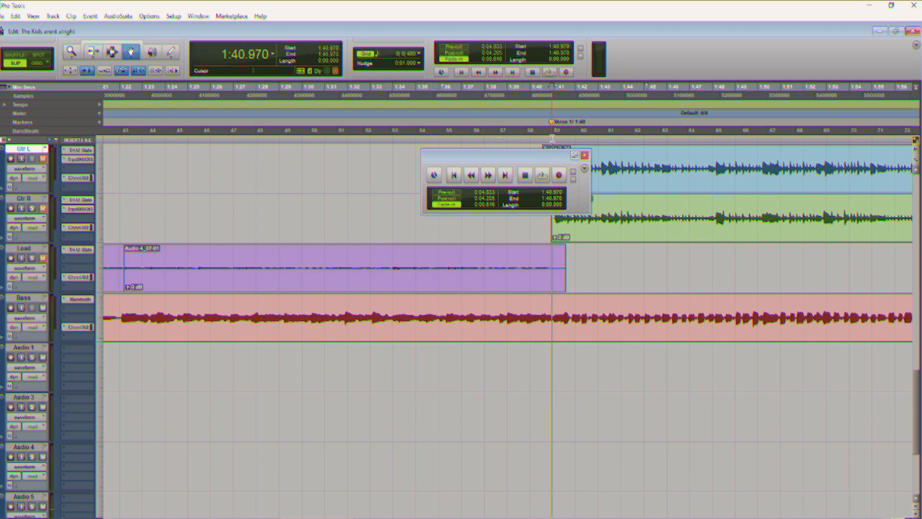
click(540, 175)
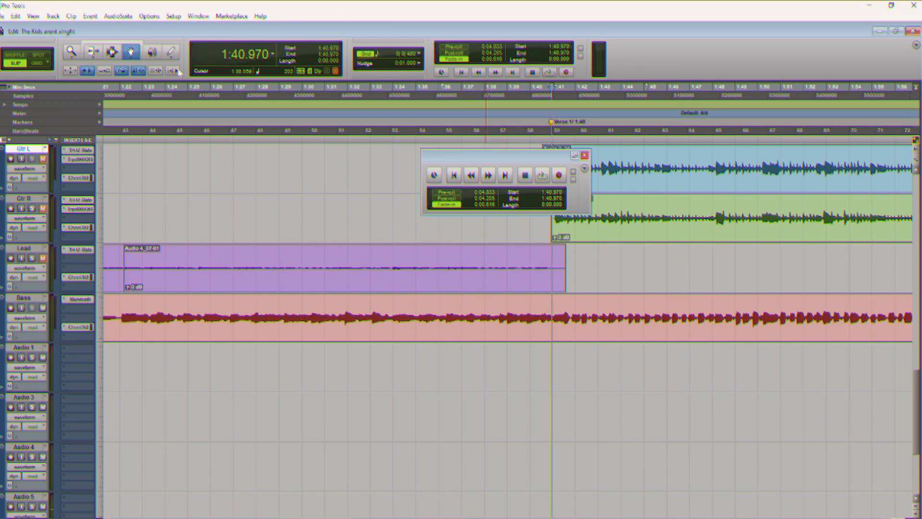
mouse_move(176, 70)
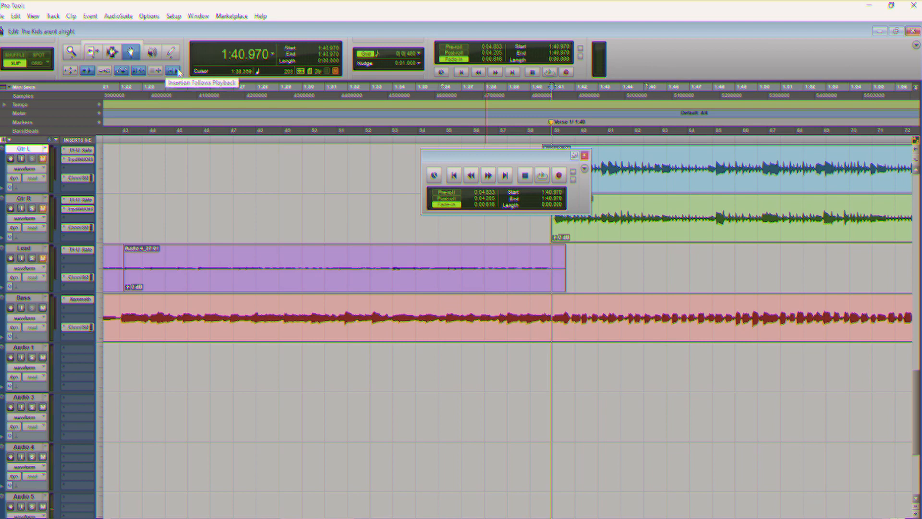
click(540, 175)
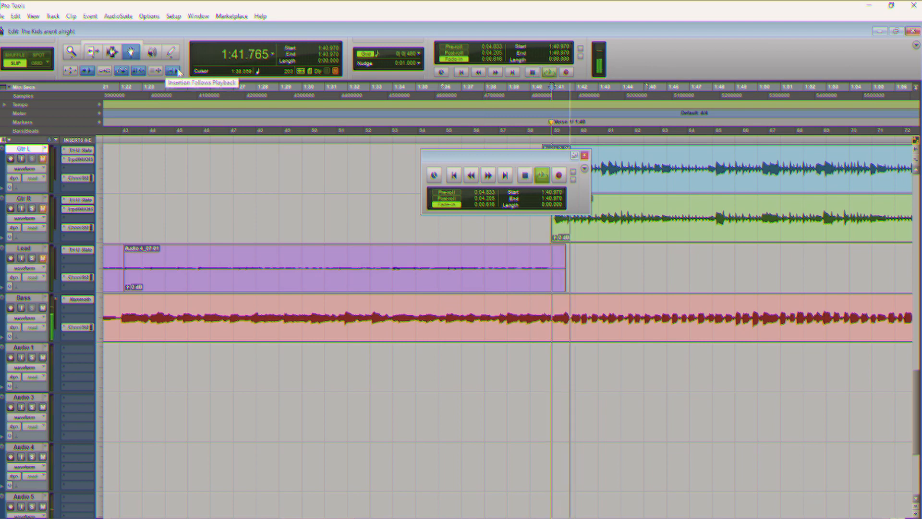
click(541, 174)
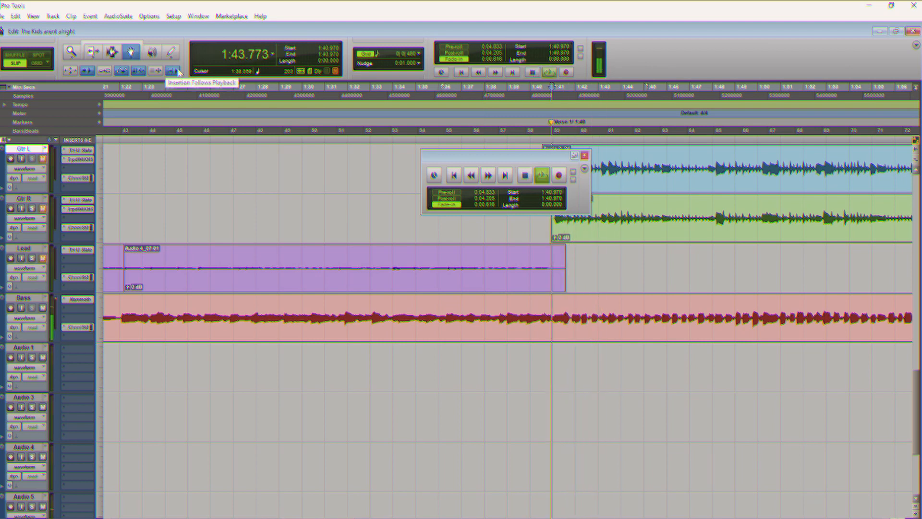
click(541, 174)
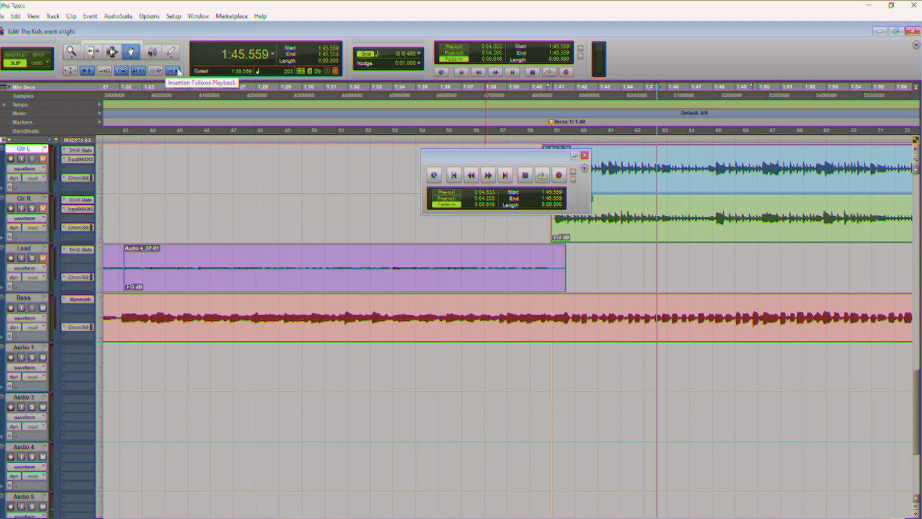
mouse_move(382, 81)
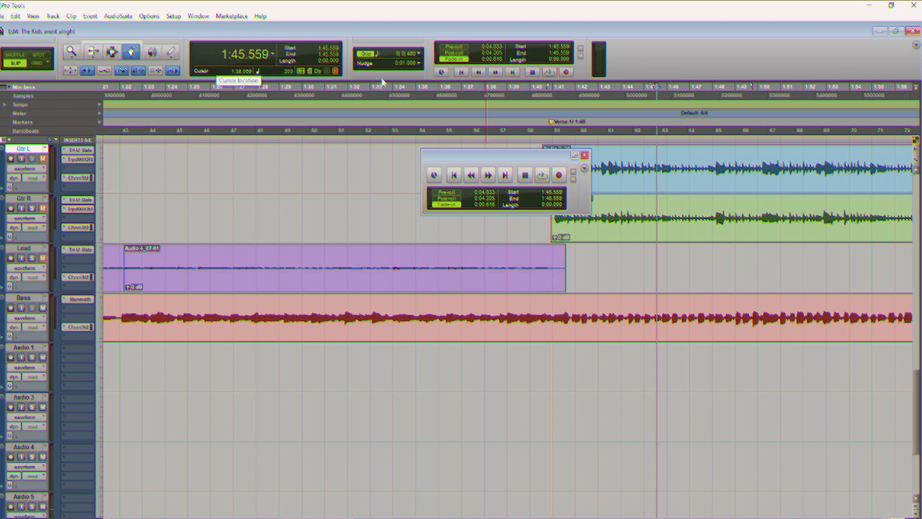
mouse_move(564, 71)
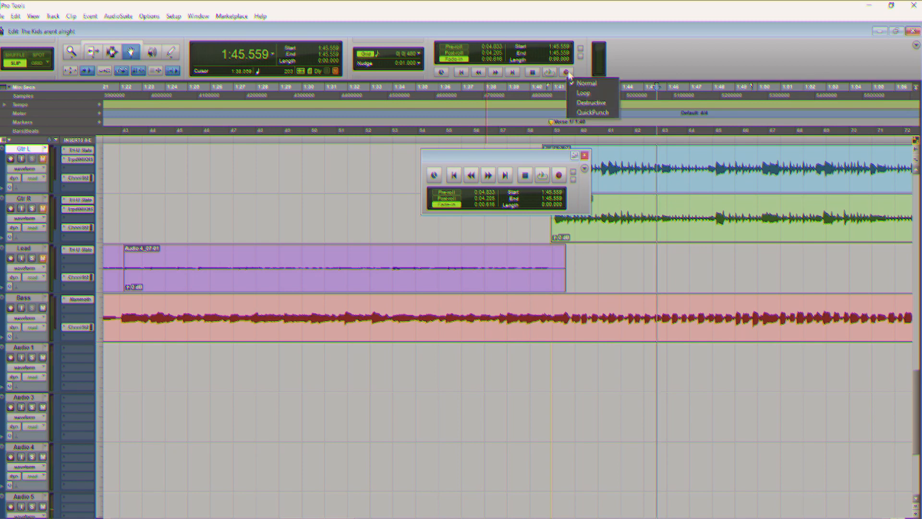
mouse_move(590, 103)
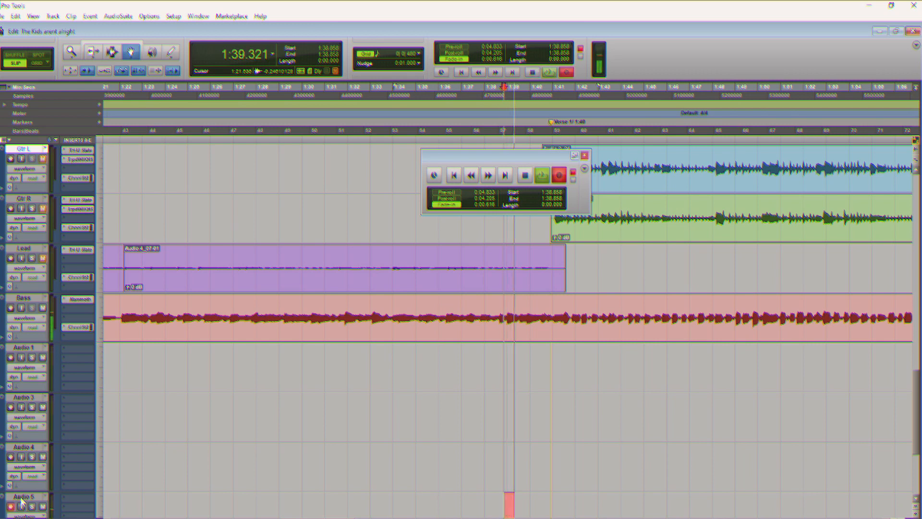
Stop the earlier pass and record-enable the Audio 5 track
click(540, 175)
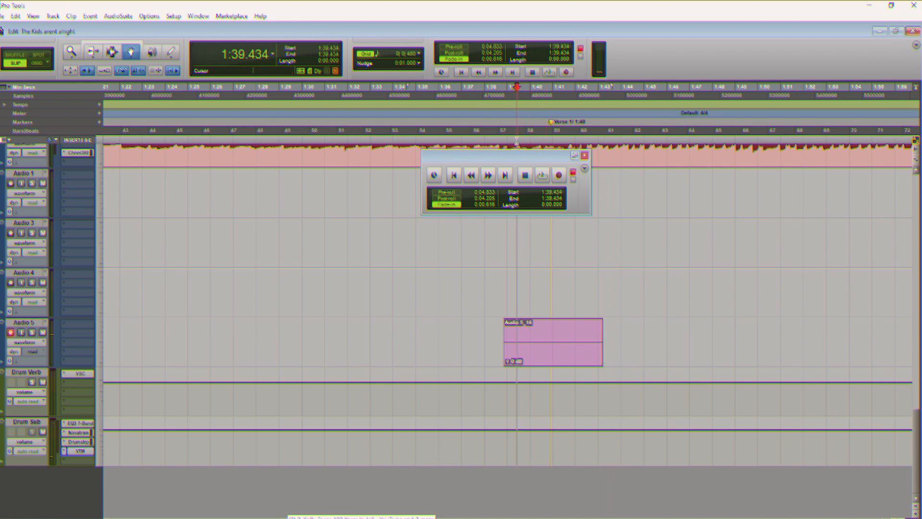
click(541, 175)
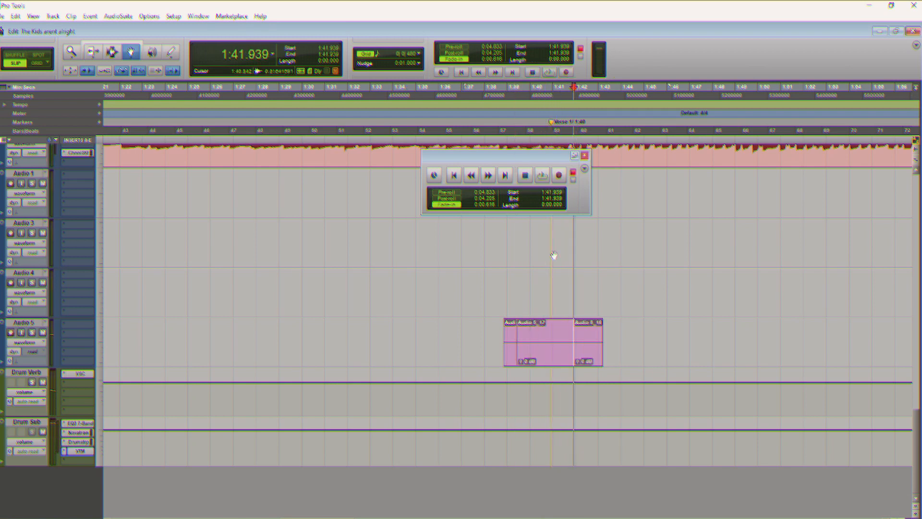
right_click(535, 338)
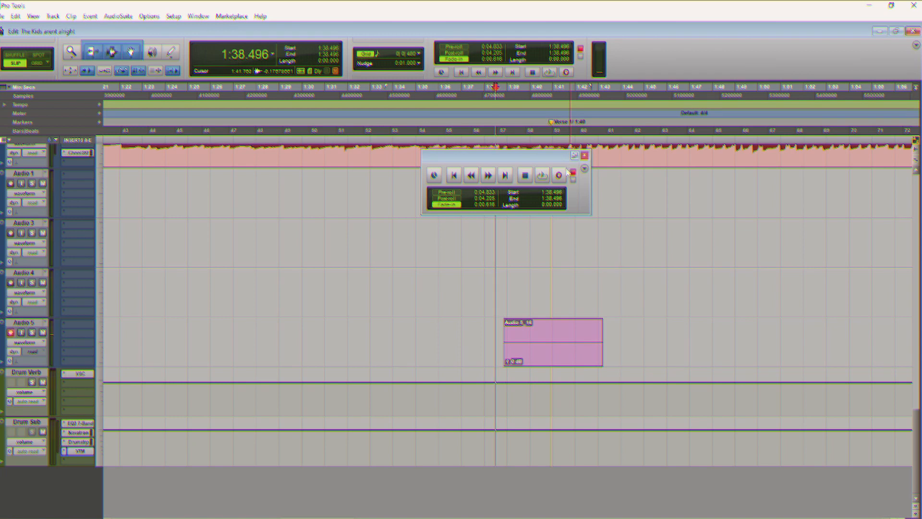
Arm Record and capture take Audio 5_16 from 1:38.496, stopping at 1:43.441
click(559, 175)
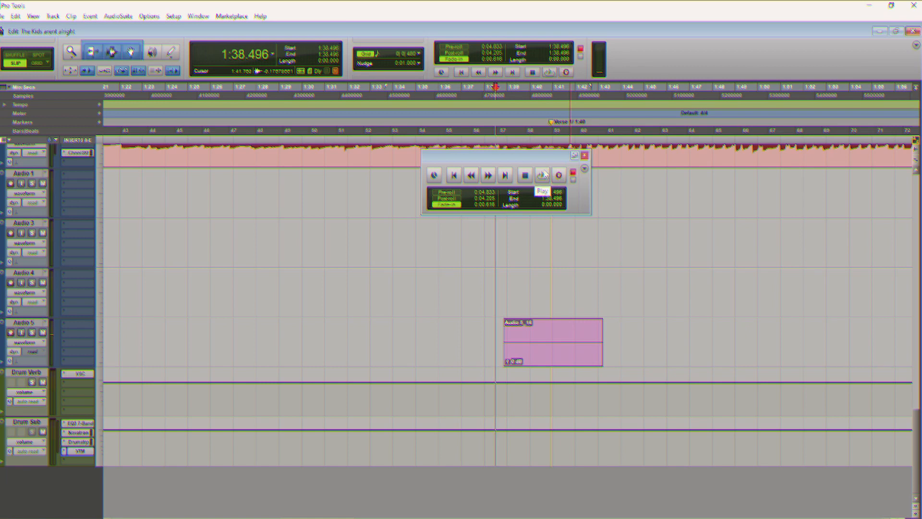
mouse_move(571, 175)
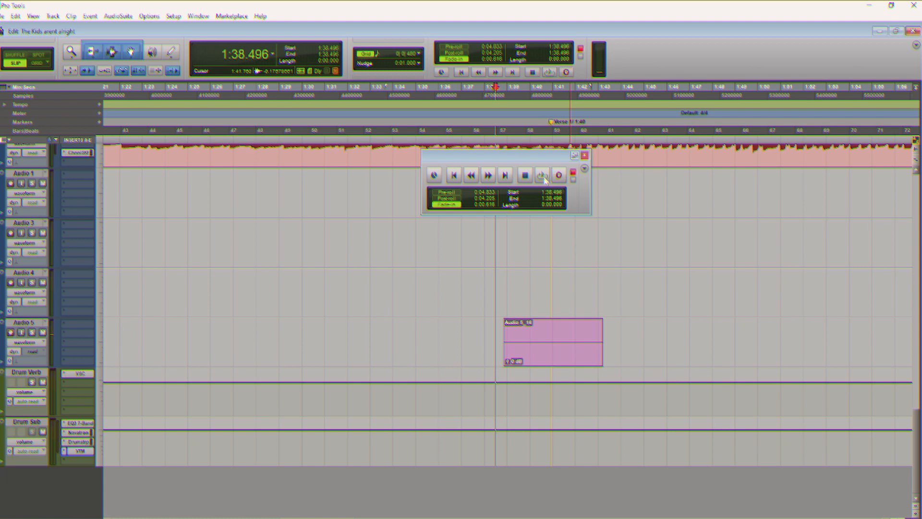
click(541, 175)
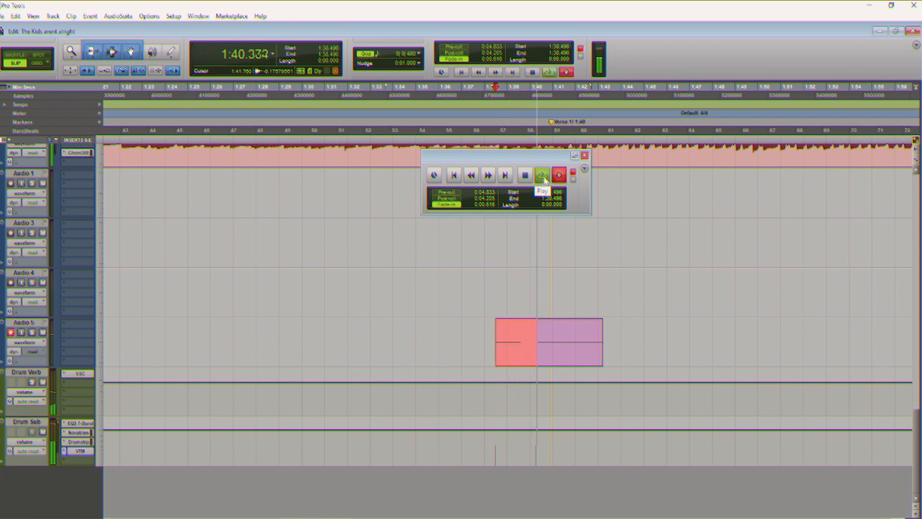
click(541, 173)
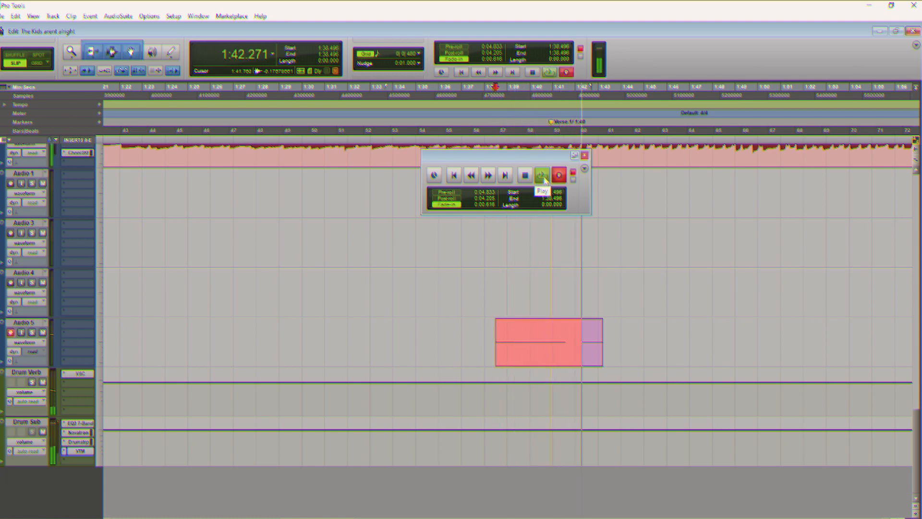
click(541, 175)
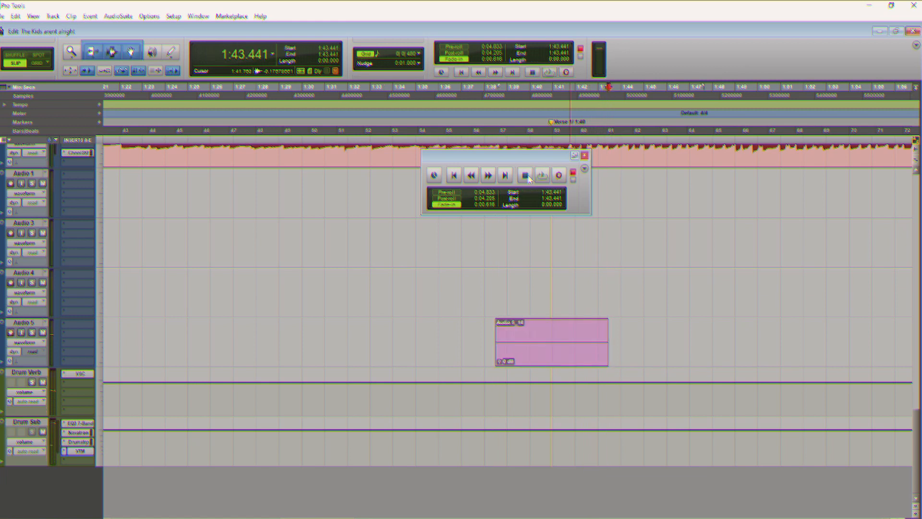
mouse_move(533, 356)
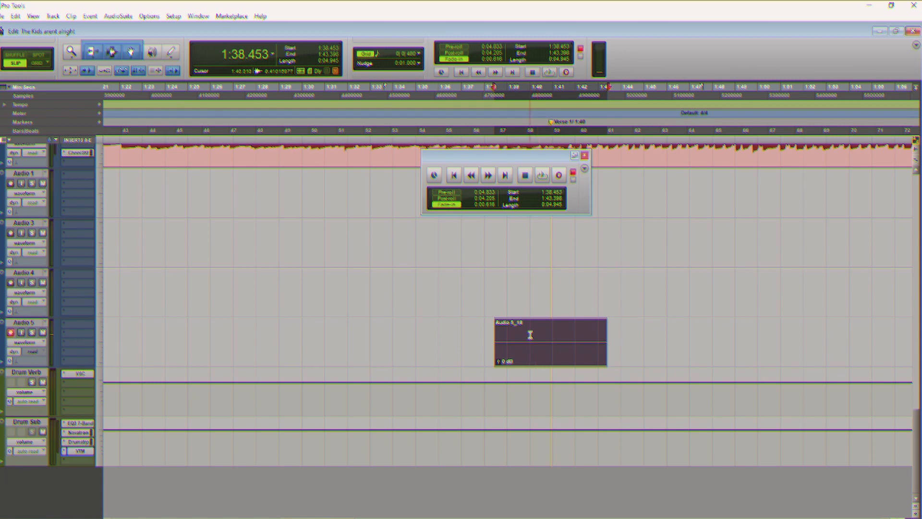
mouse_move(534, 357)
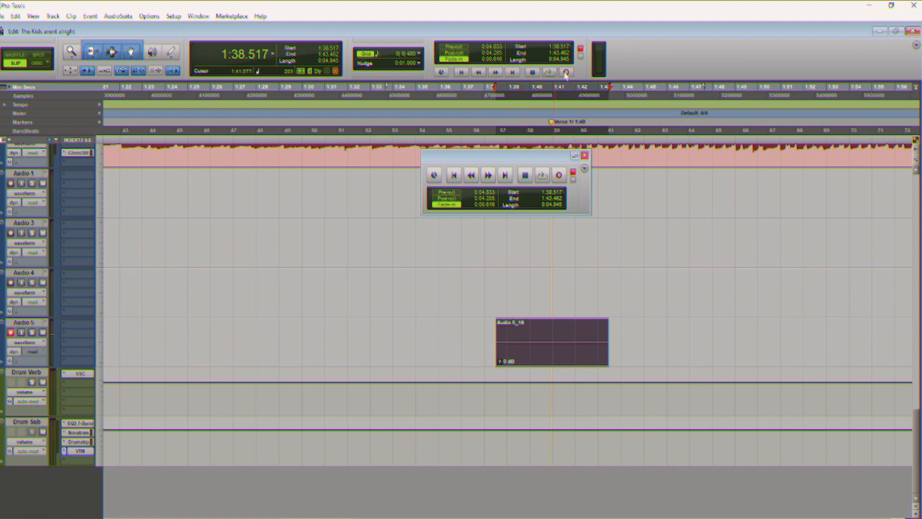
Return to the Mix window and reopen the Big Counter, reading 1:38.282
click(551, 343)
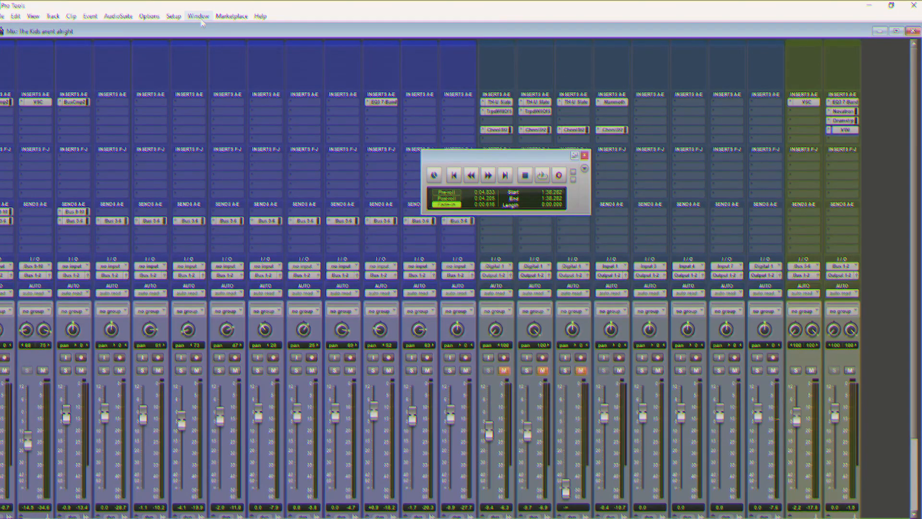
click(198, 16)
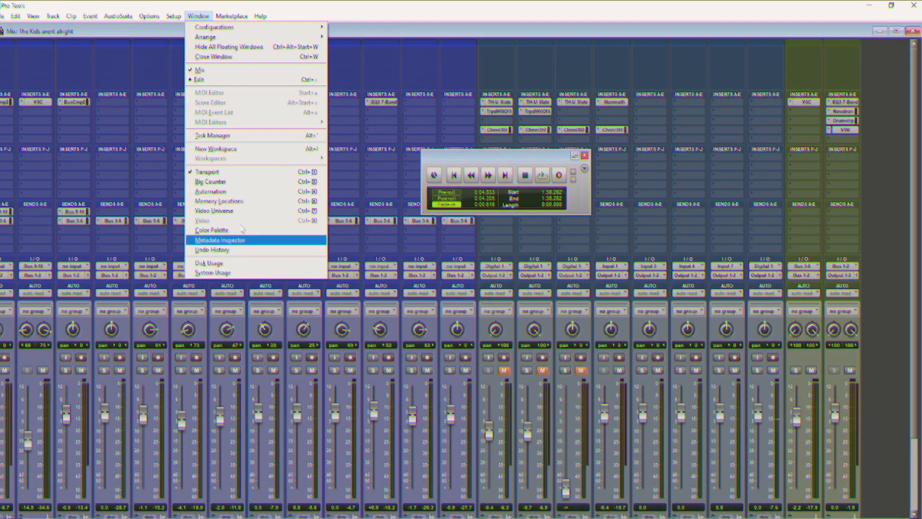
mouse_move(229, 181)
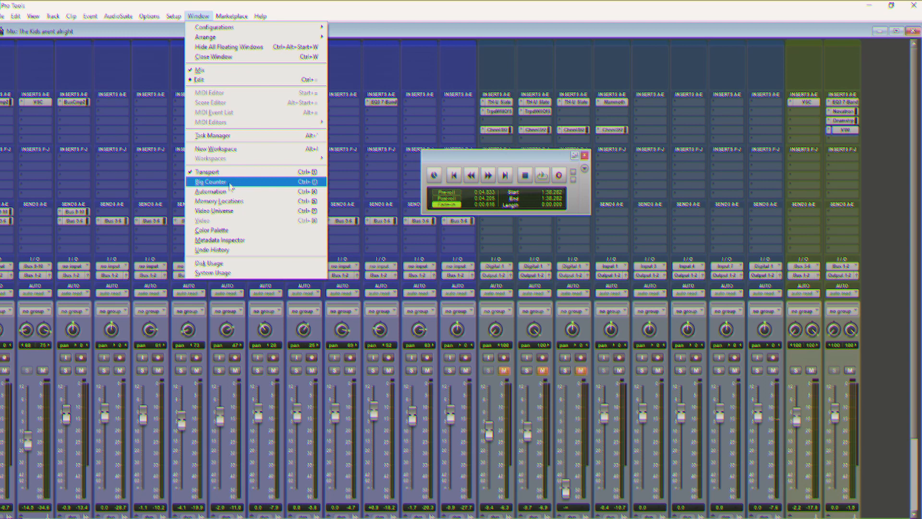
click(210, 181)
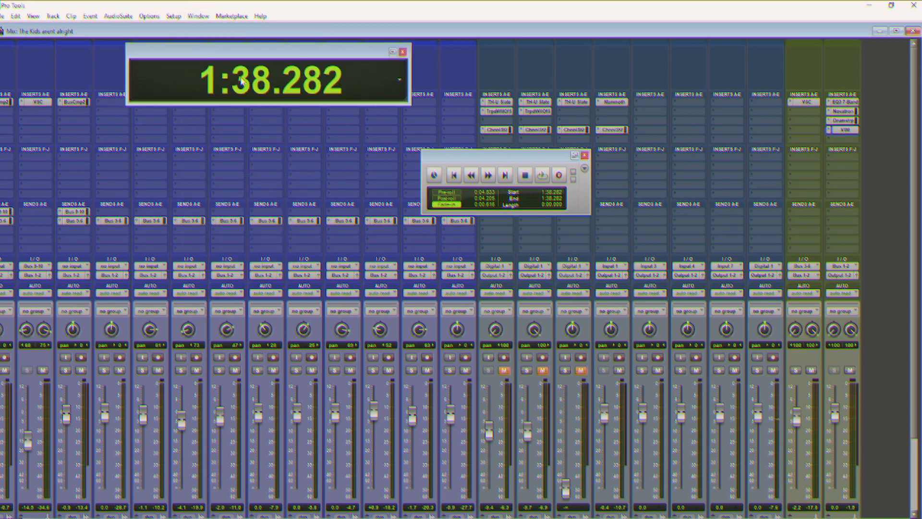
mouse_move(254, 187)
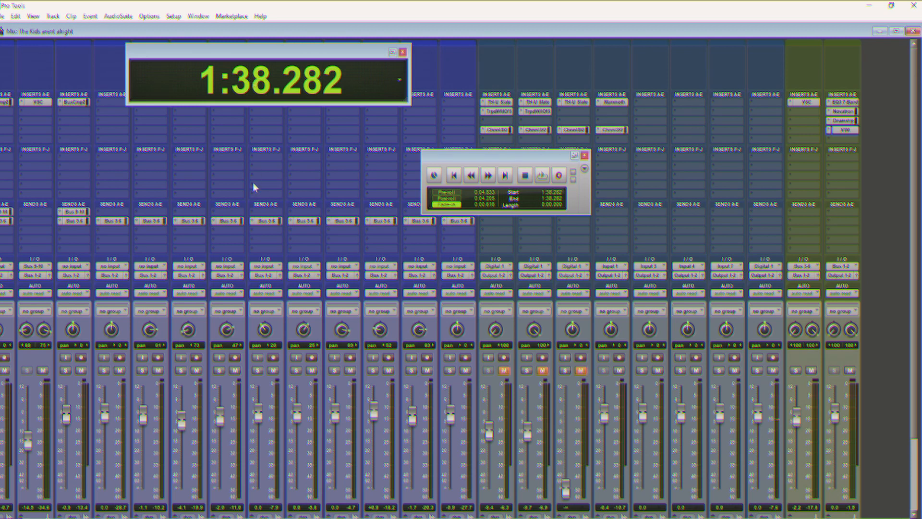
Reshow Memory Locations, play from 1:38 to about 1:48.238, cancelling the New Memory Location dialog
click(198, 16)
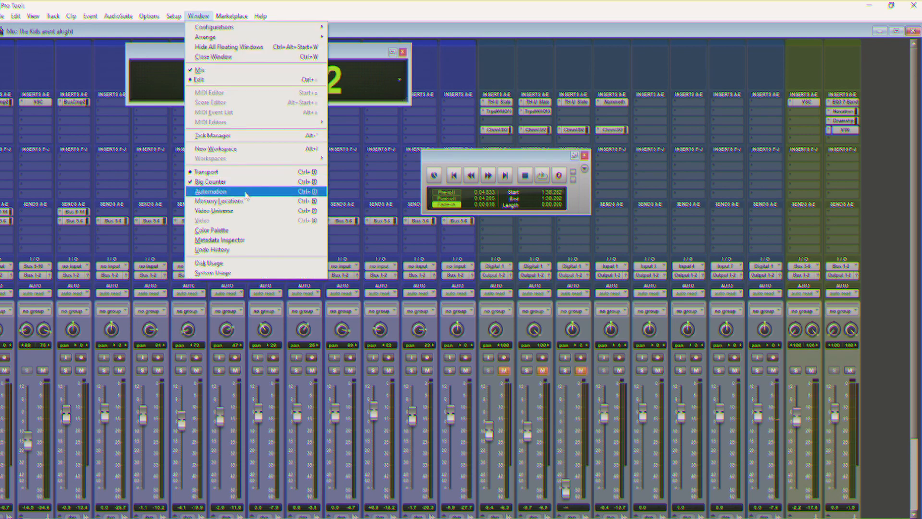
click(214, 201)
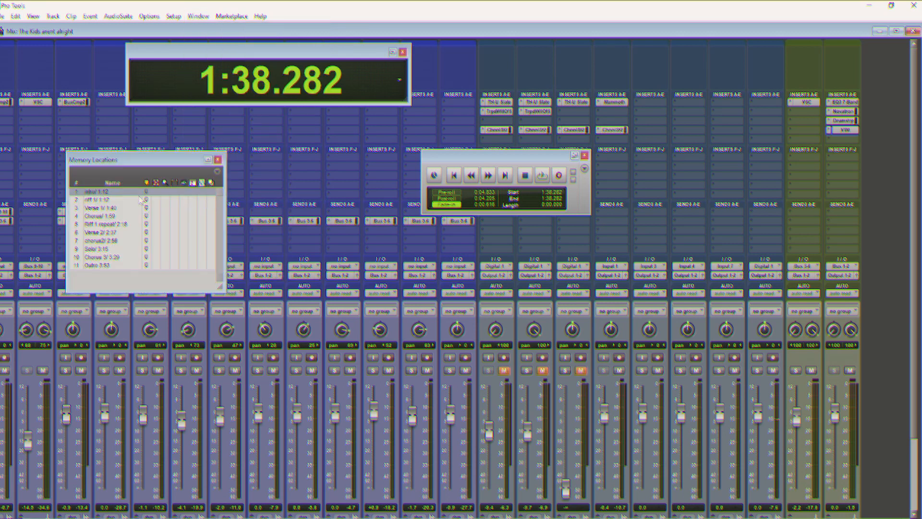
mouse_move(161, 235)
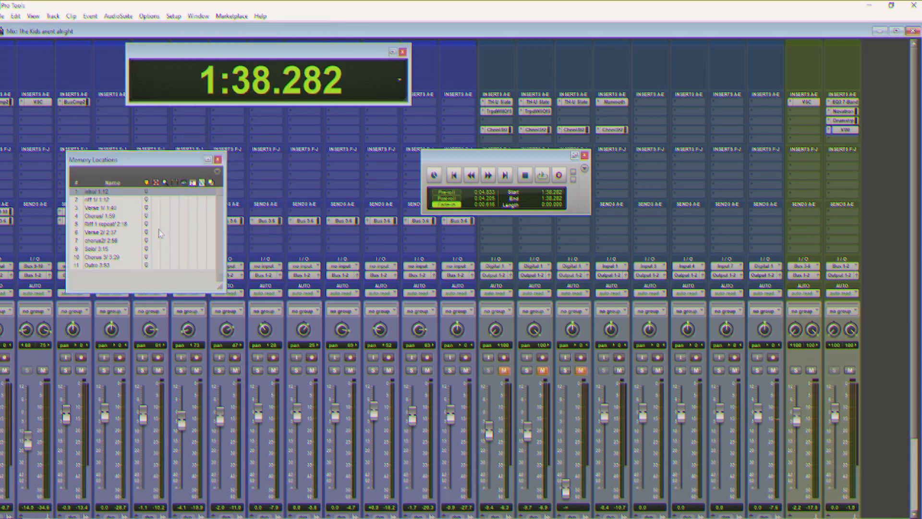
mouse_move(124, 202)
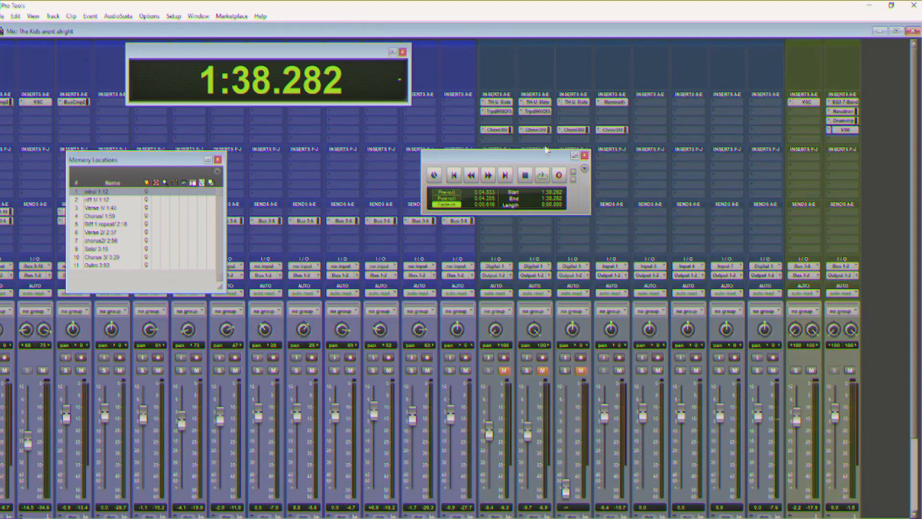
mouse_move(491, 189)
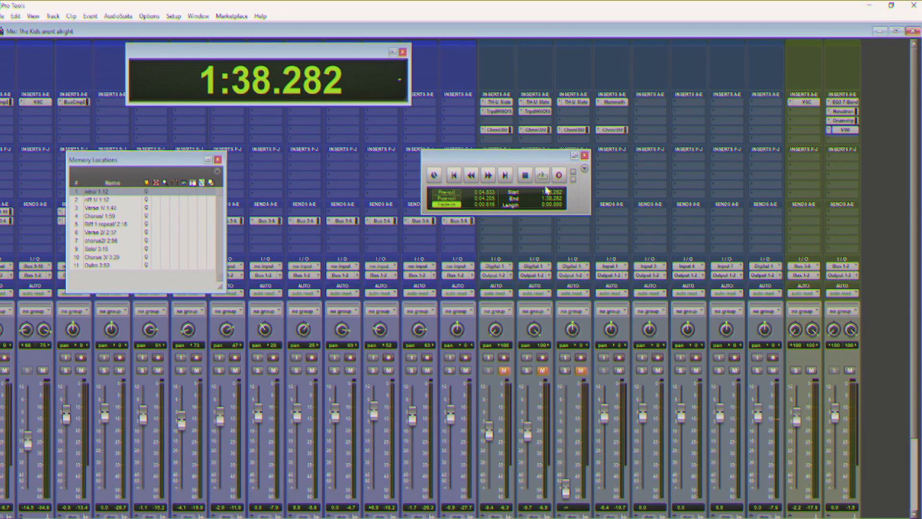
mouse_move(546, 190)
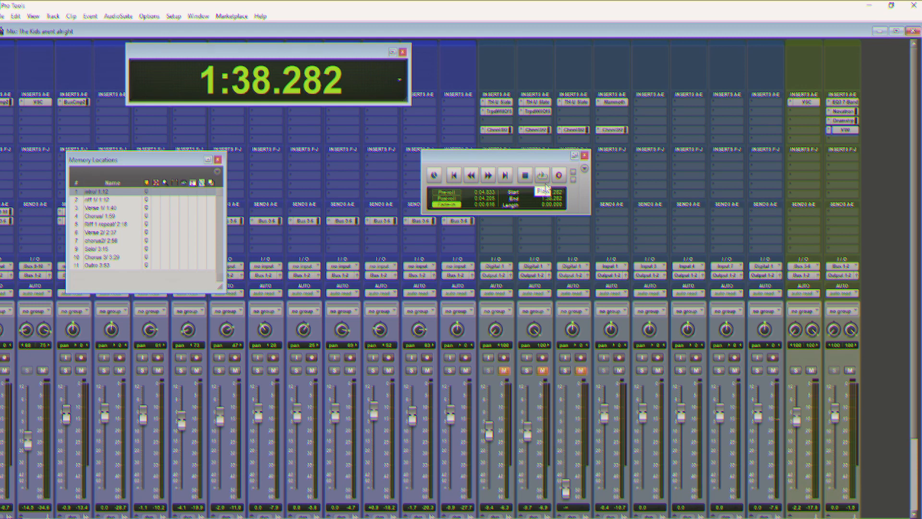
click(541, 175)
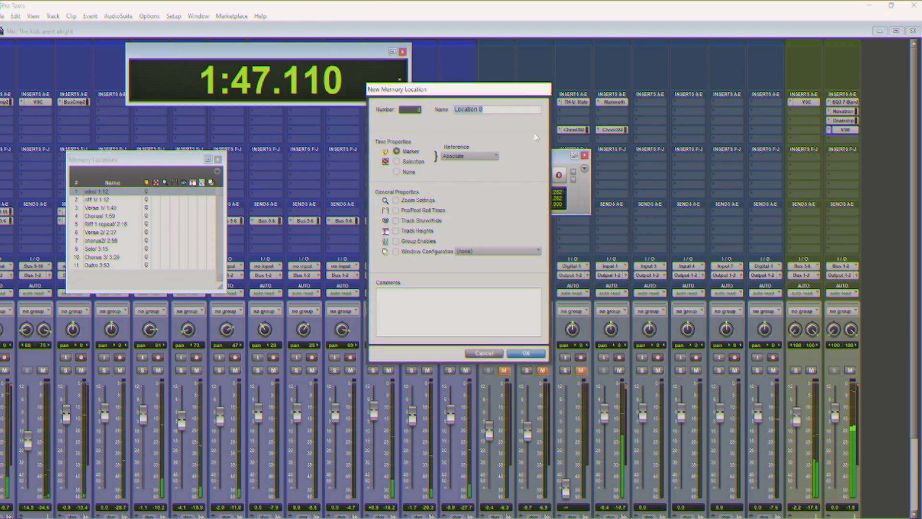
click(525, 352)
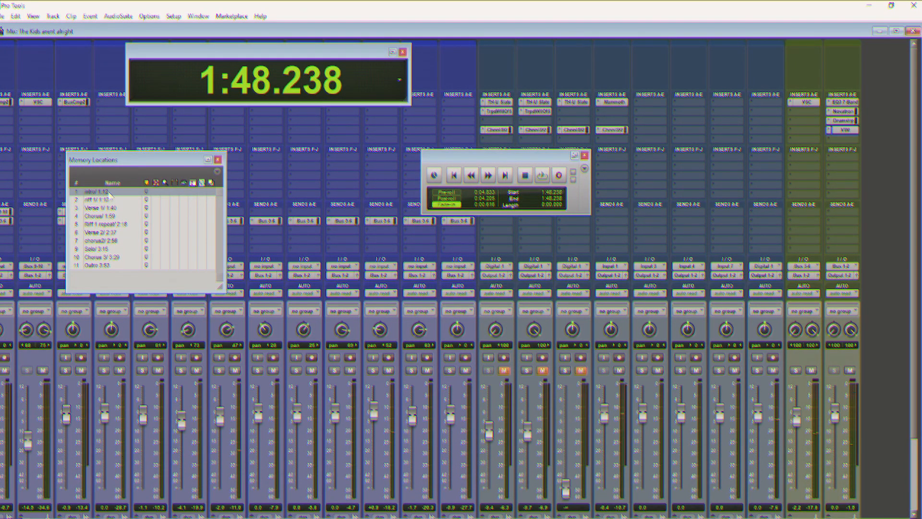
mouse_move(106, 200)
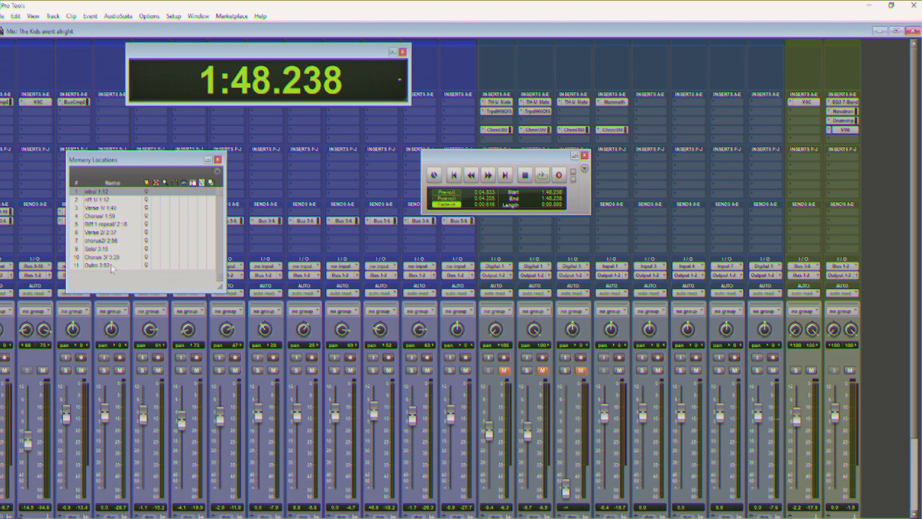
mouse_move(156, 221)
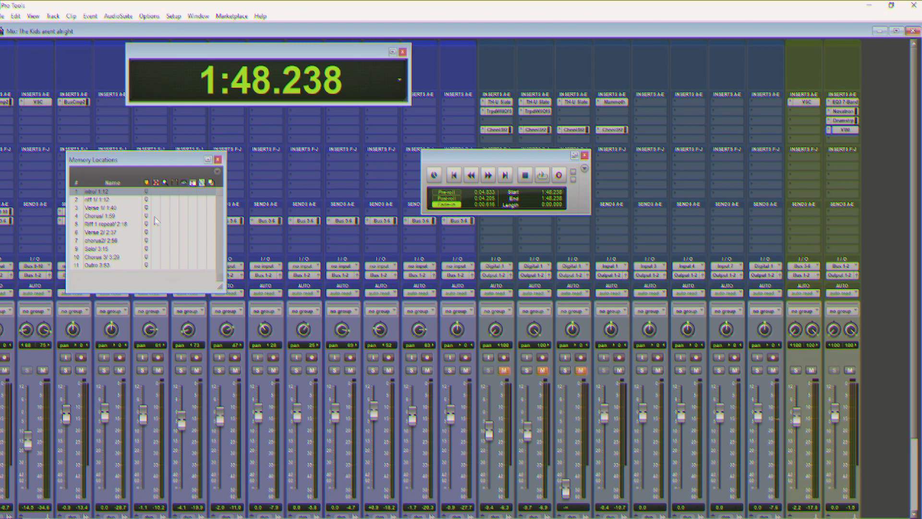
mouse_move(147, 261)
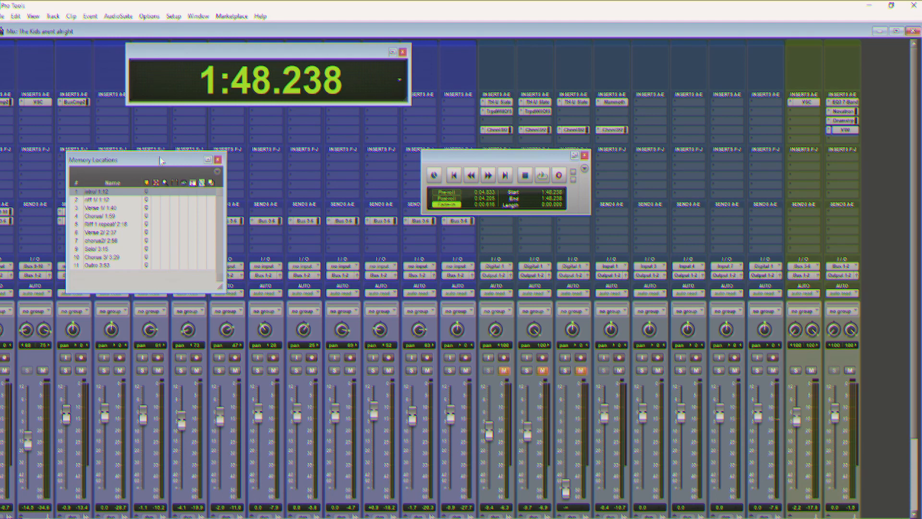
mouse_move(155, 48)
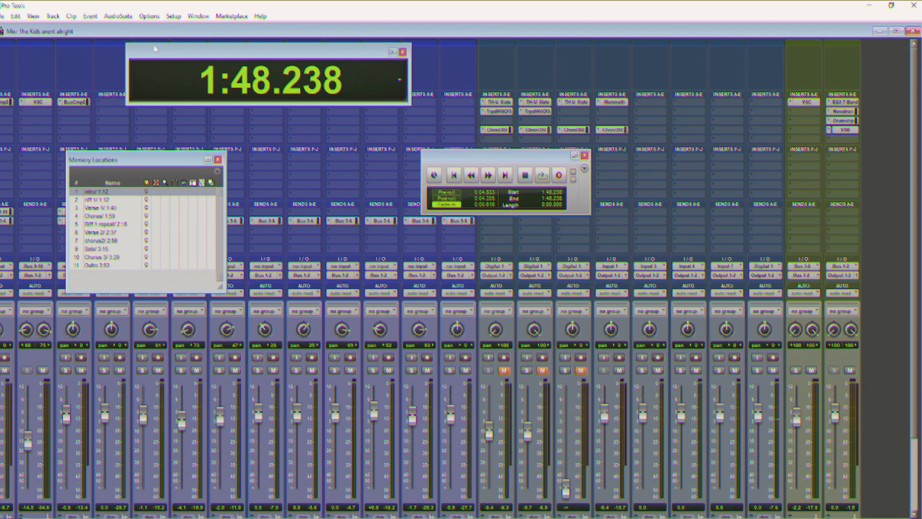
mouse_move(198, 16)
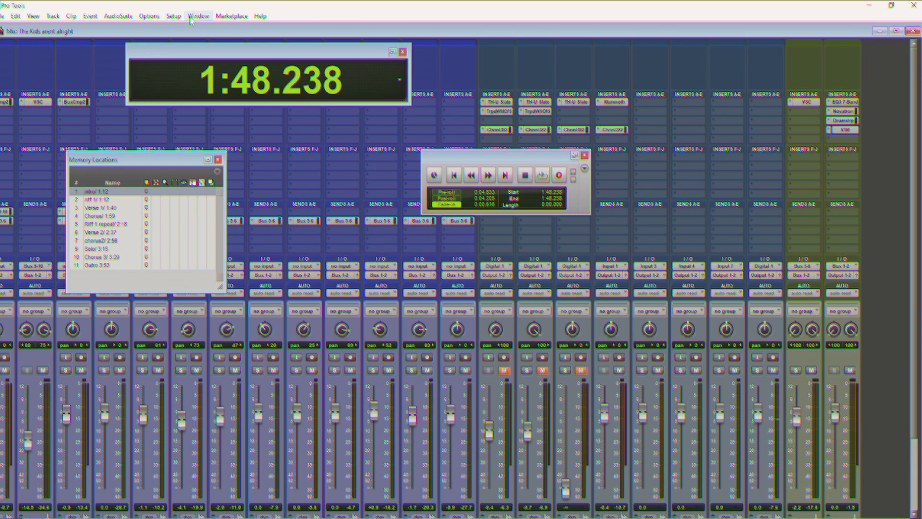
In Setup > Preferences, Operation, keep Latch Forward/Rewind enabled and confirm with OK
click(171, 17)
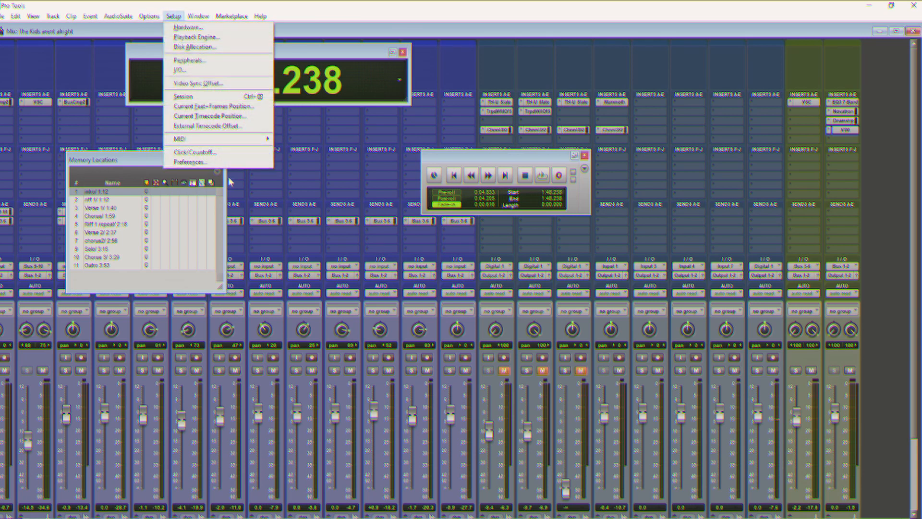
click(190, 161)
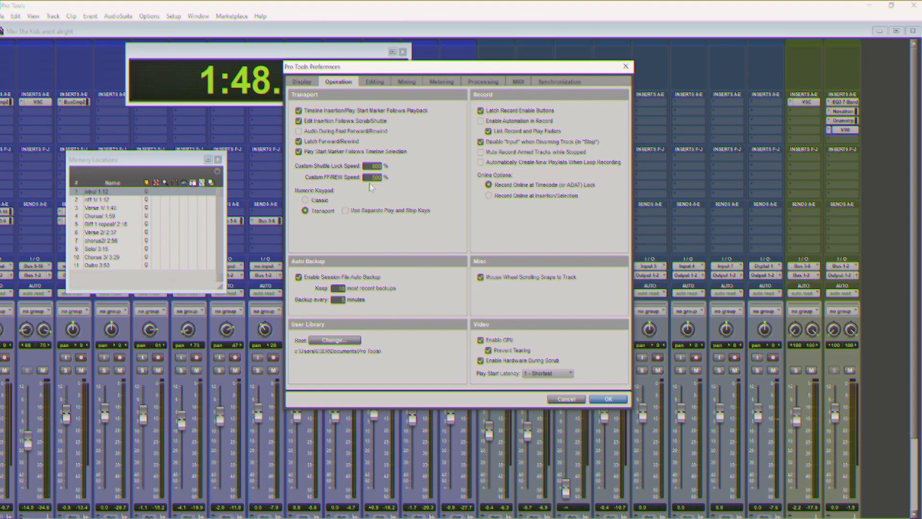
mouse_move(334, 137)
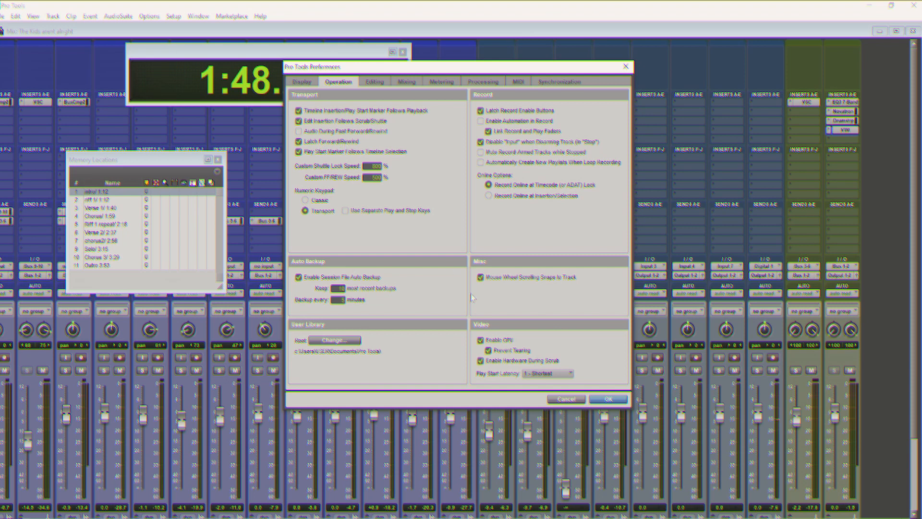
click(609, 398)
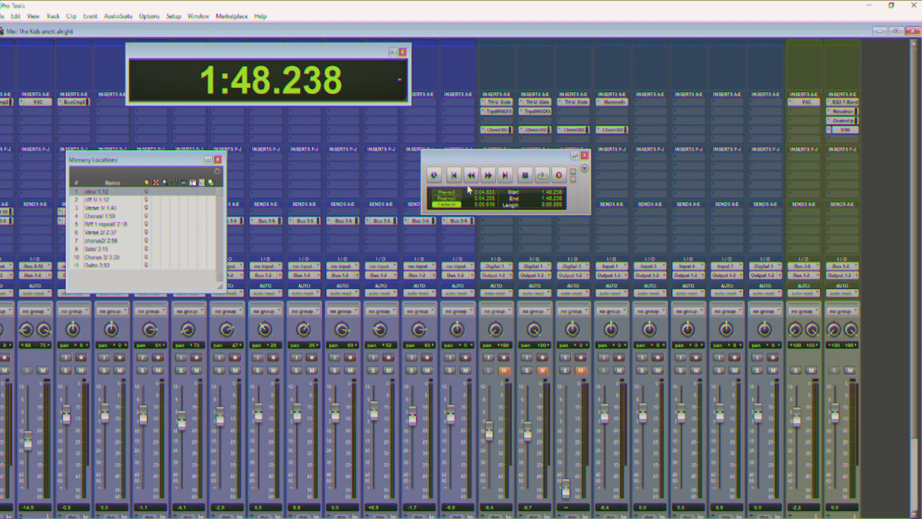
mouse_move(472, 175)
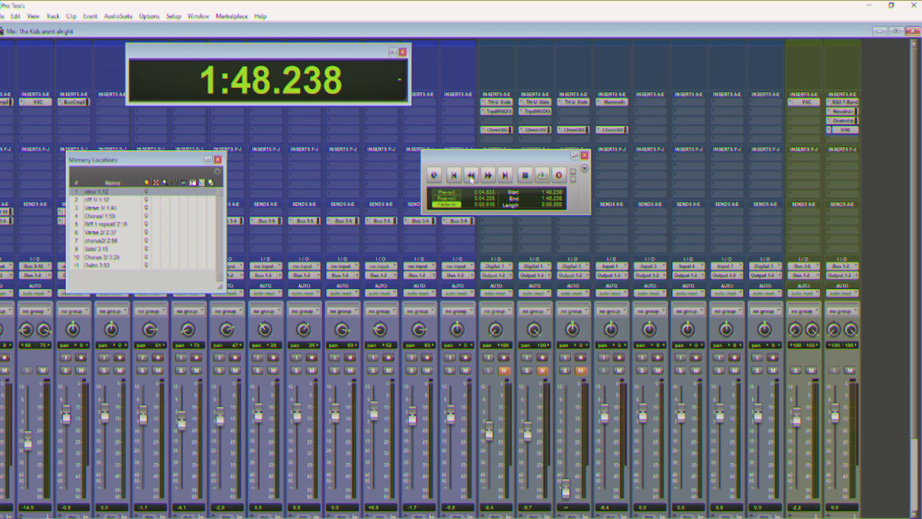
mouse_move(249, 211)
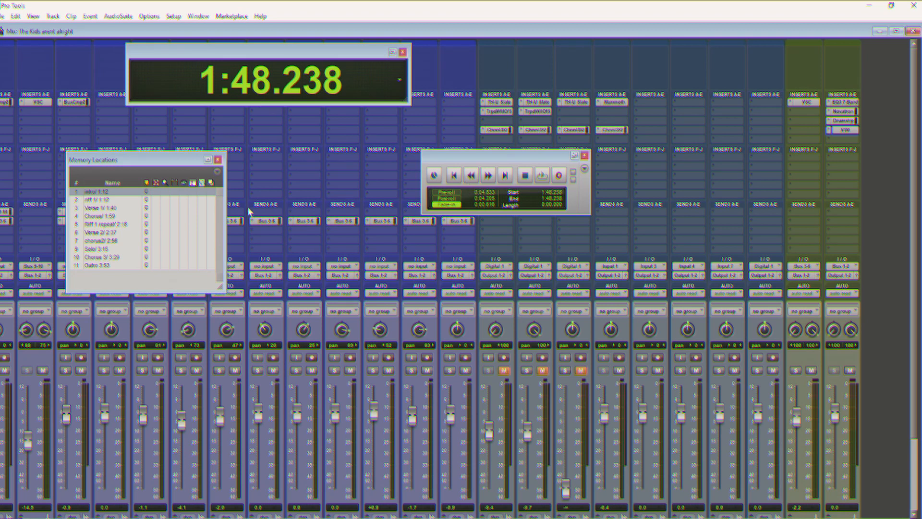
mouse_move(376, 203)
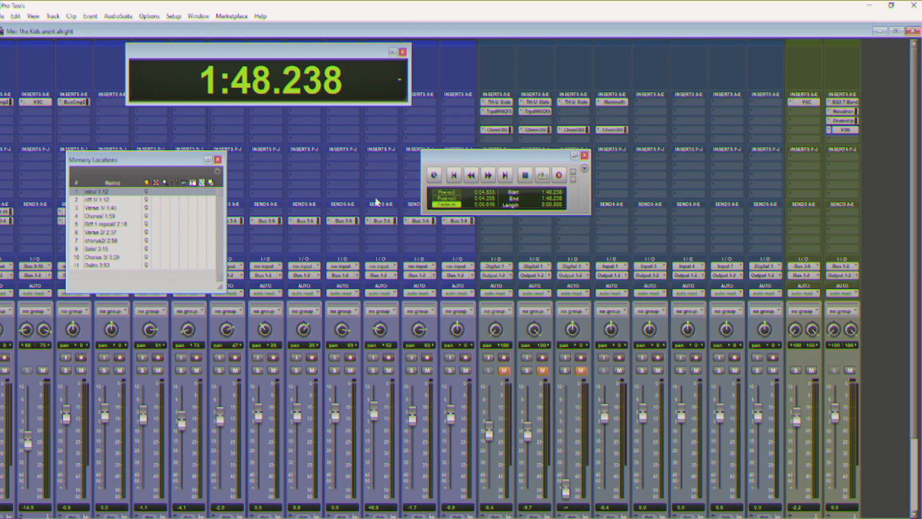
Latch-rewind from 1:48.238 back through the sections and stop at 1:10.110 near Riff 1
click(470, 174)
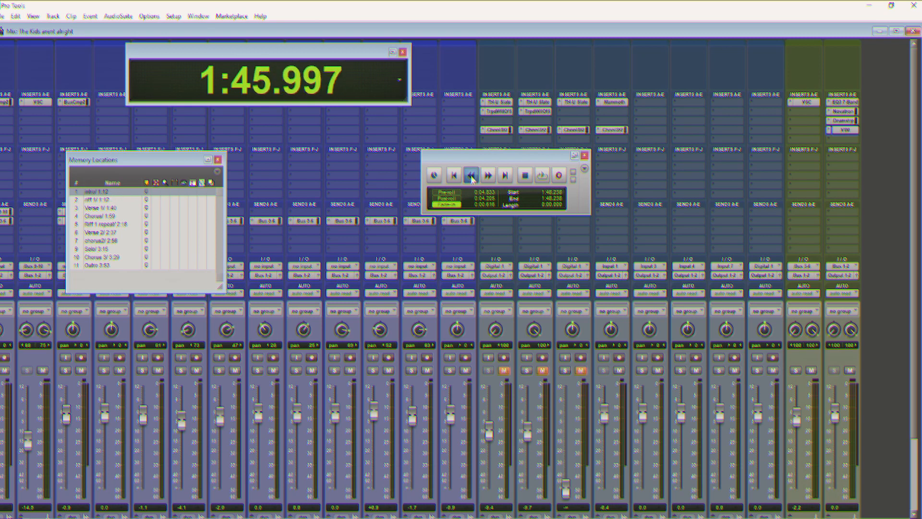
click(470, 175)
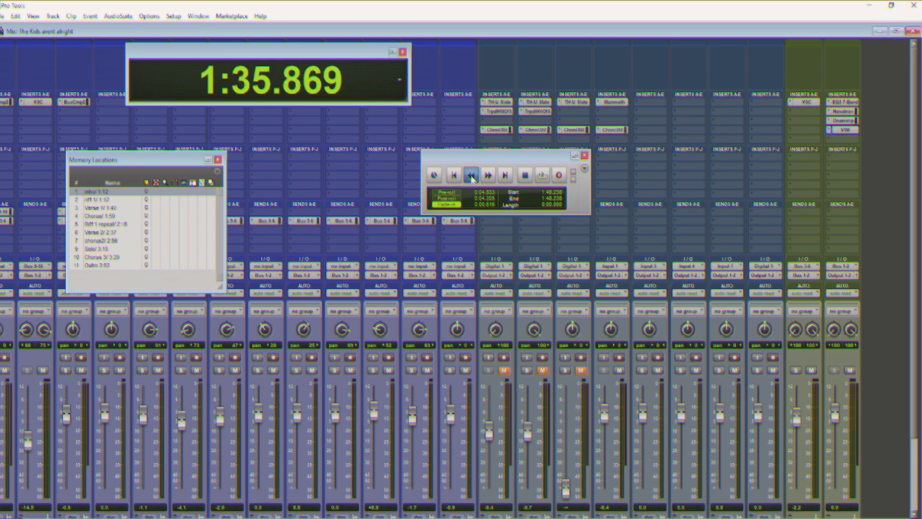
click(469, 175)
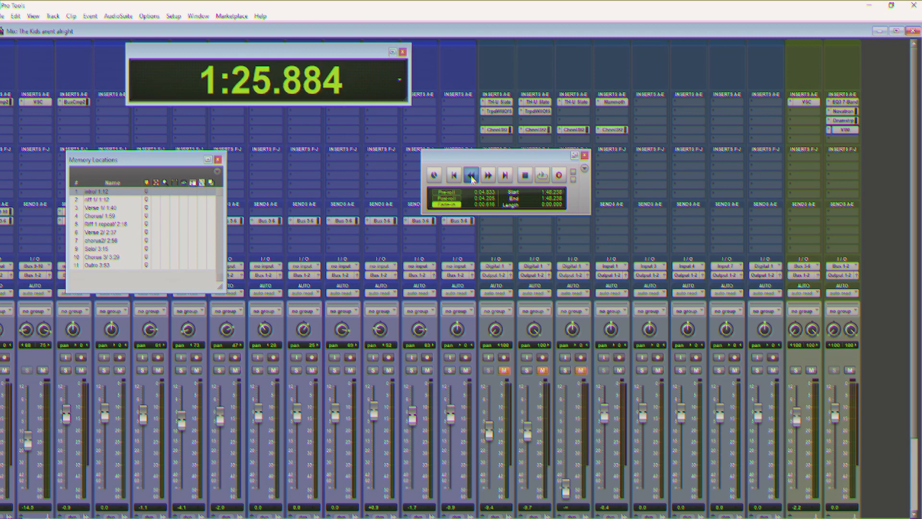
click(470, 175)
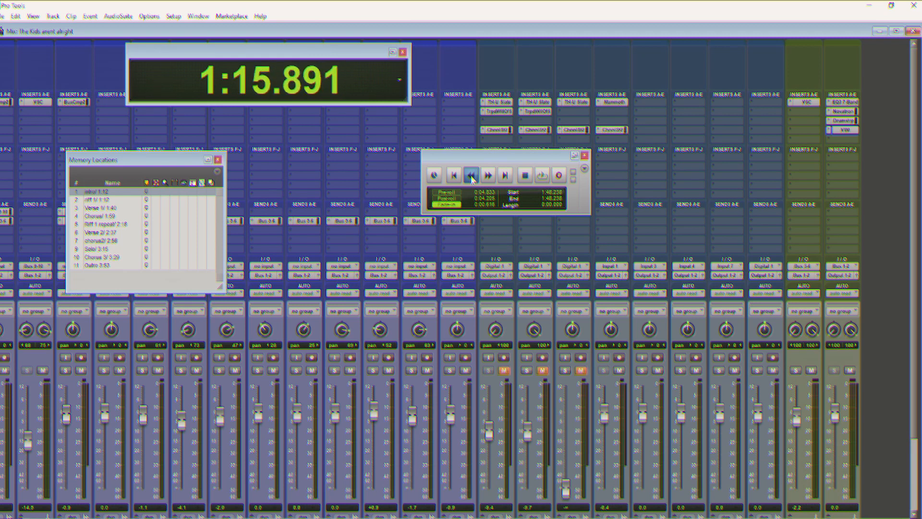
click(471, 175)
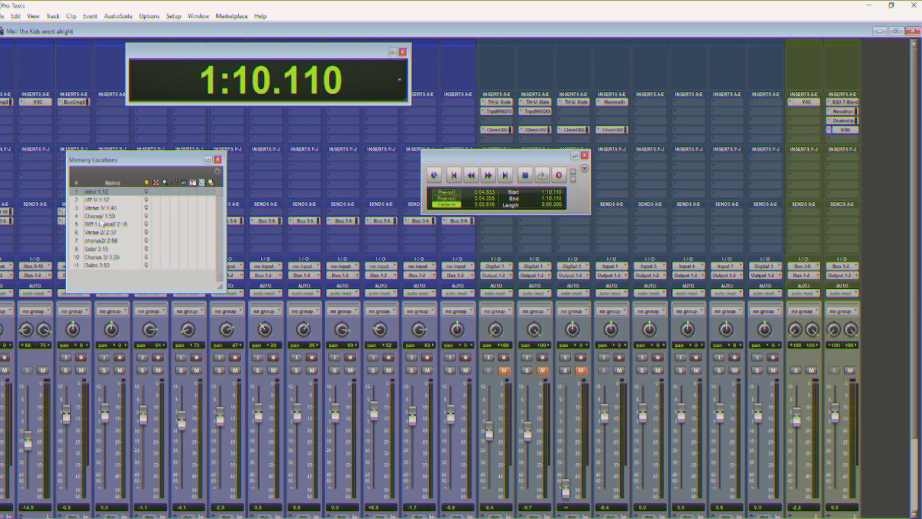
Jump to the Chorus location at 1:59 and latch fast-forward, stopping at about 2:00
click(101, 216)
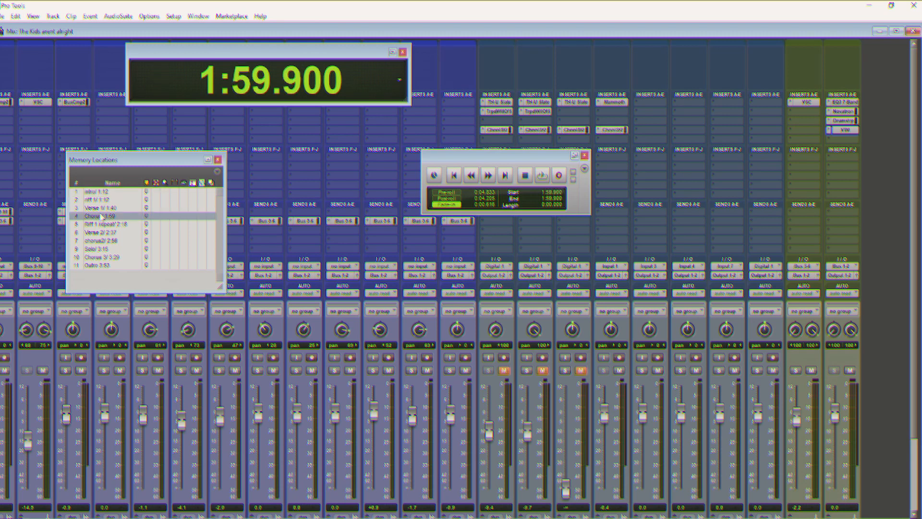
click(106, 216)
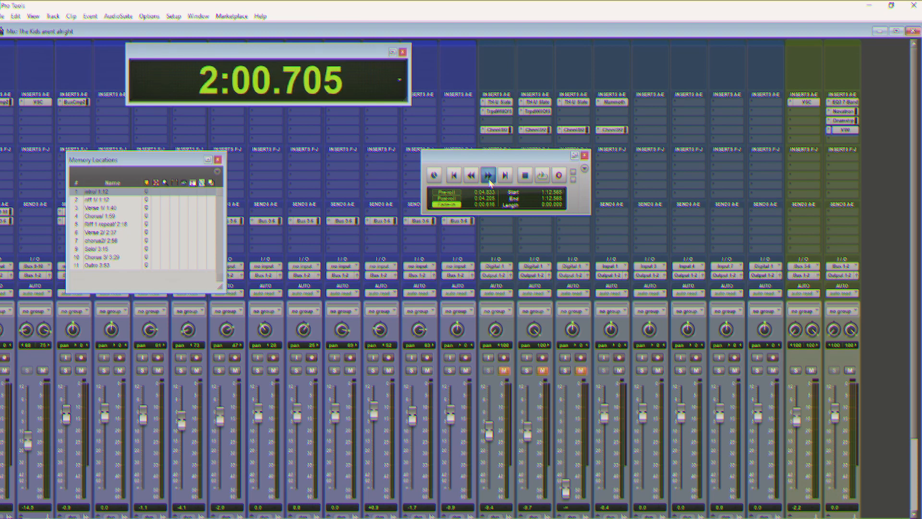
click(487, 175)
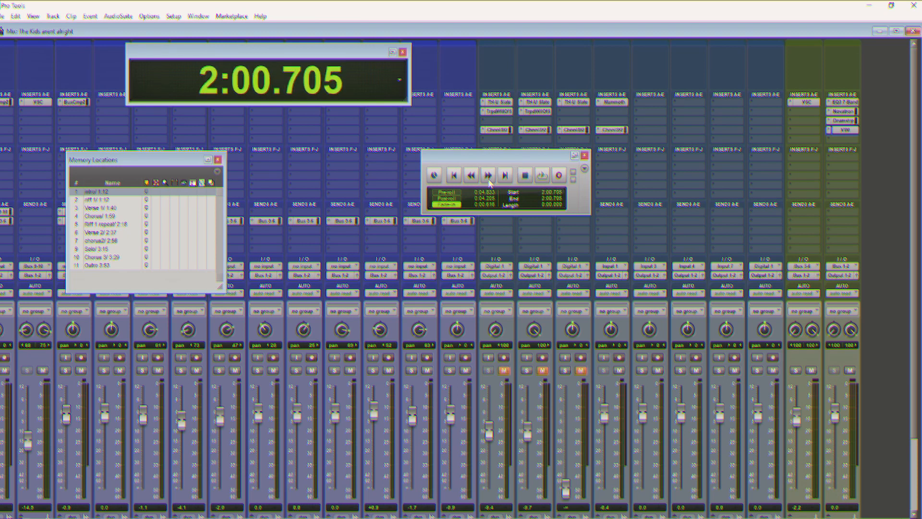
Latch-rewind a little, play through the Chorus 1 area and stop, ending at 1:12.565
click(471, 175)
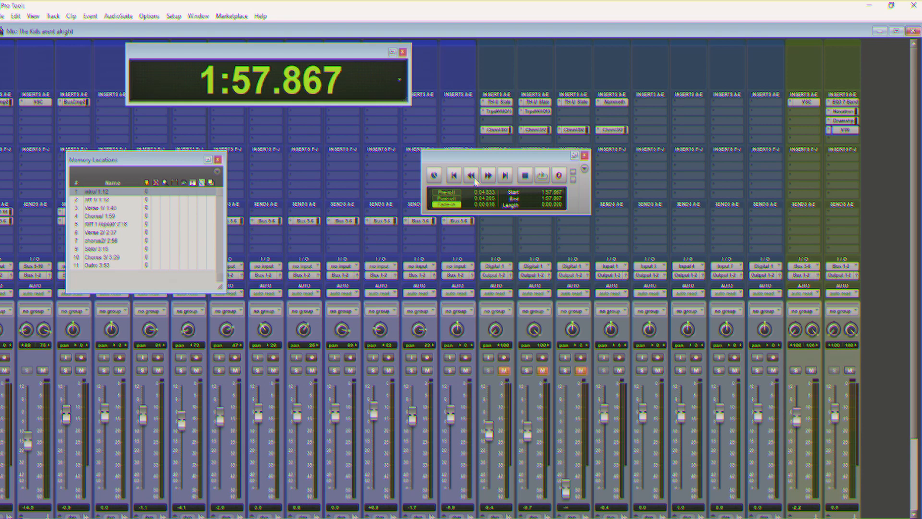
click(539, 175)
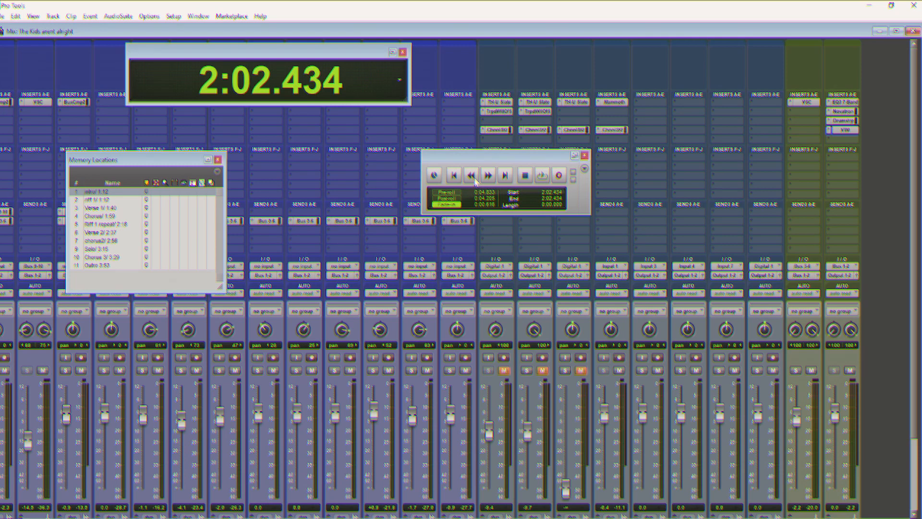
click(471, 174)
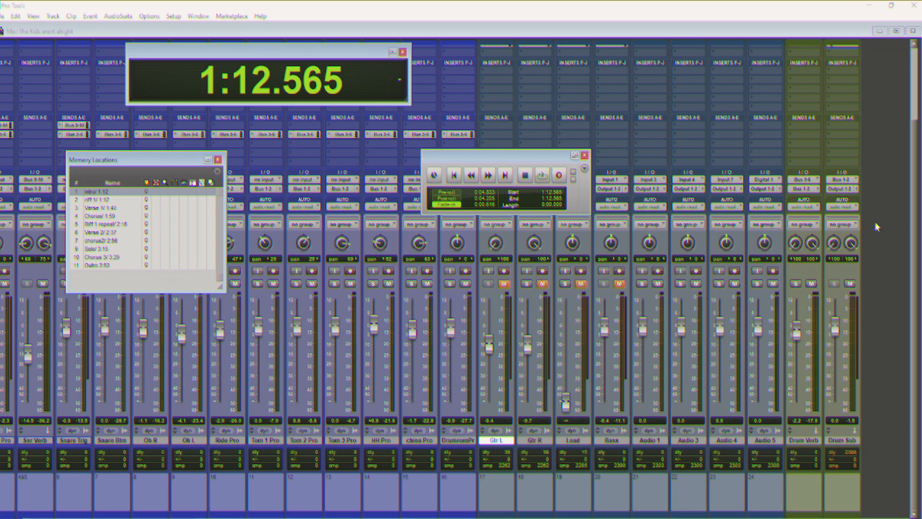
mouse_move(344, 311)
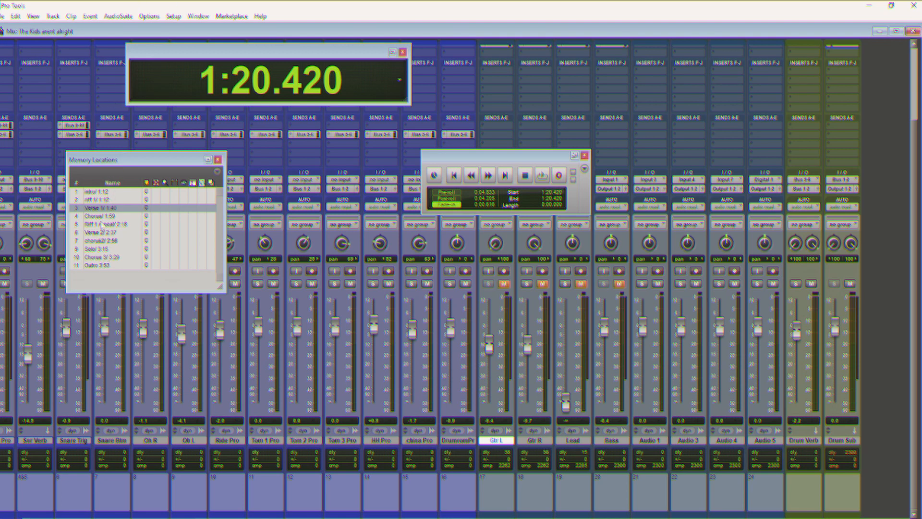
Jump to the Outro, run on to 4:00.080, then latch-rewind back to about 1:14.301
click(100, 265)
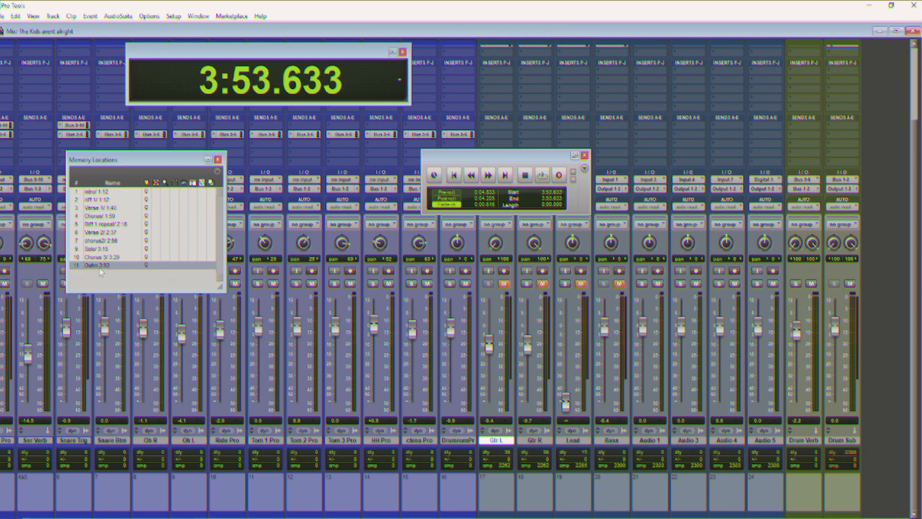
click(541, 175)
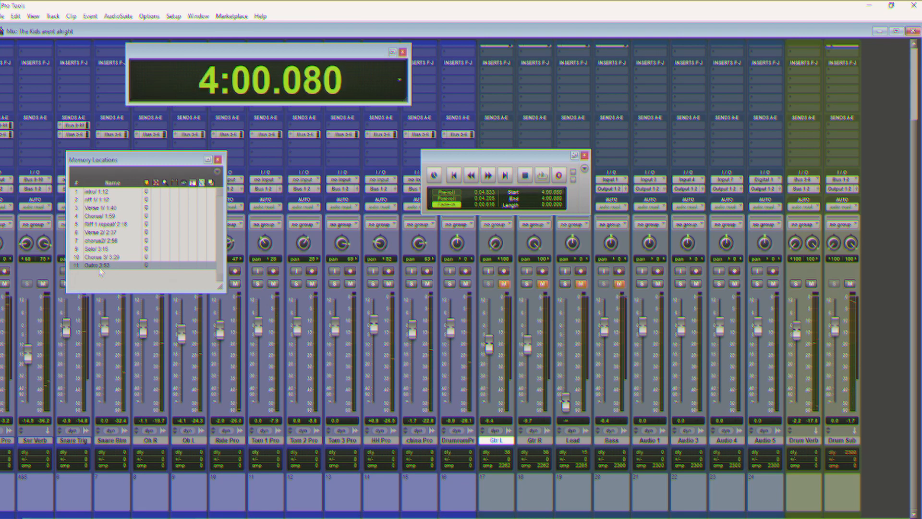
click(470, 175)
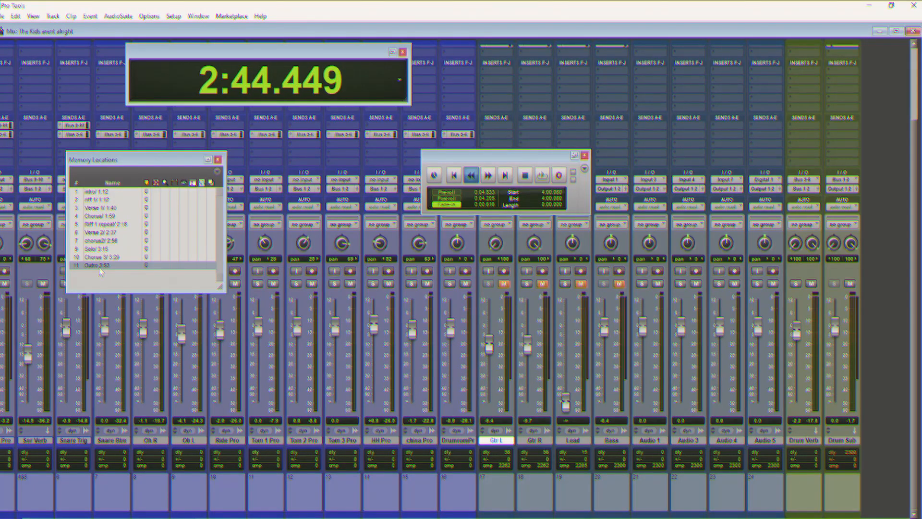
click(471, 175)
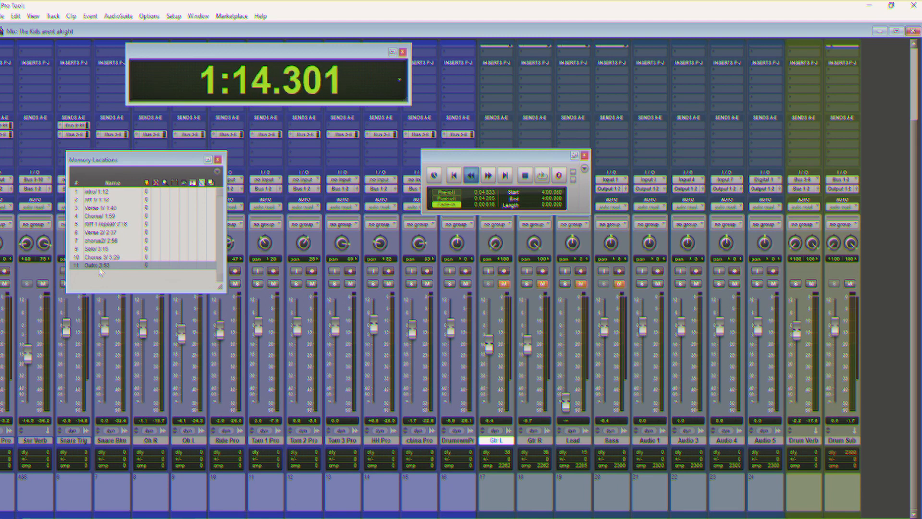
Stop the rewind near 1:11 and cue to the Riff 1 memory location at 1:18.964
click(470, 174)
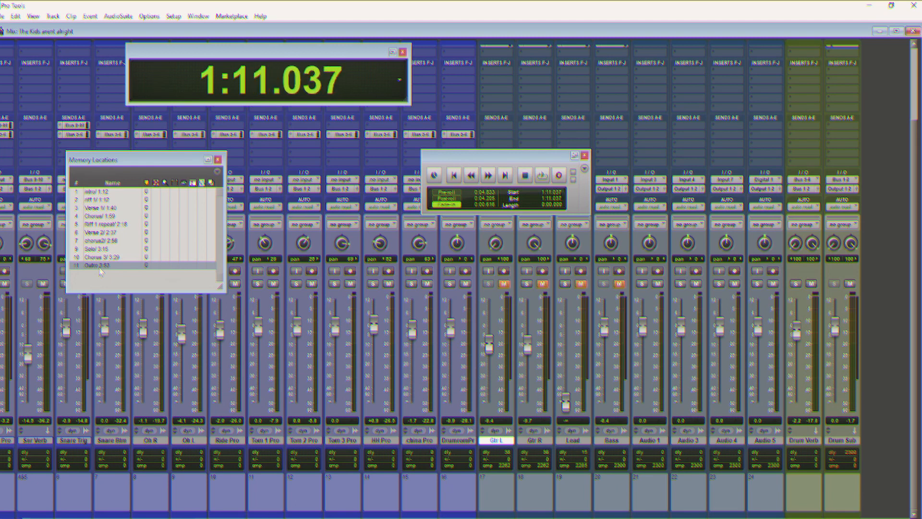
click(541, 175)
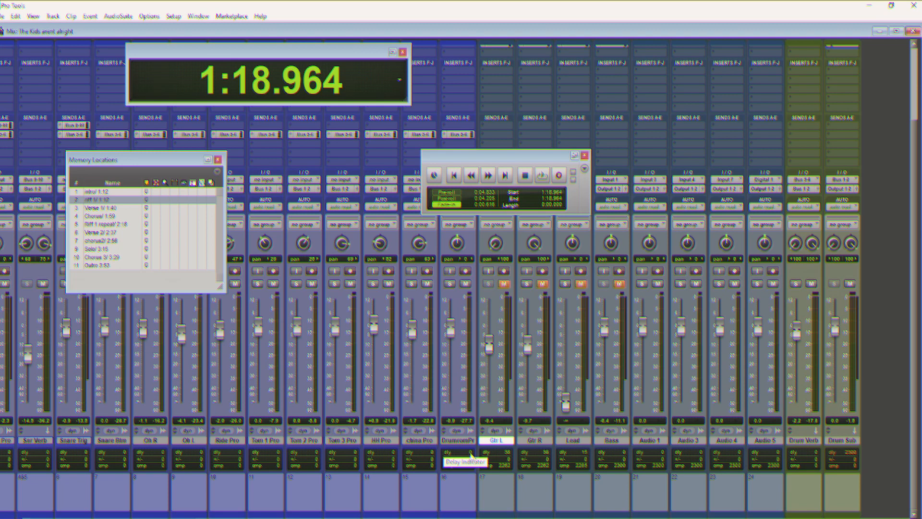
mouse_move(484, 139)
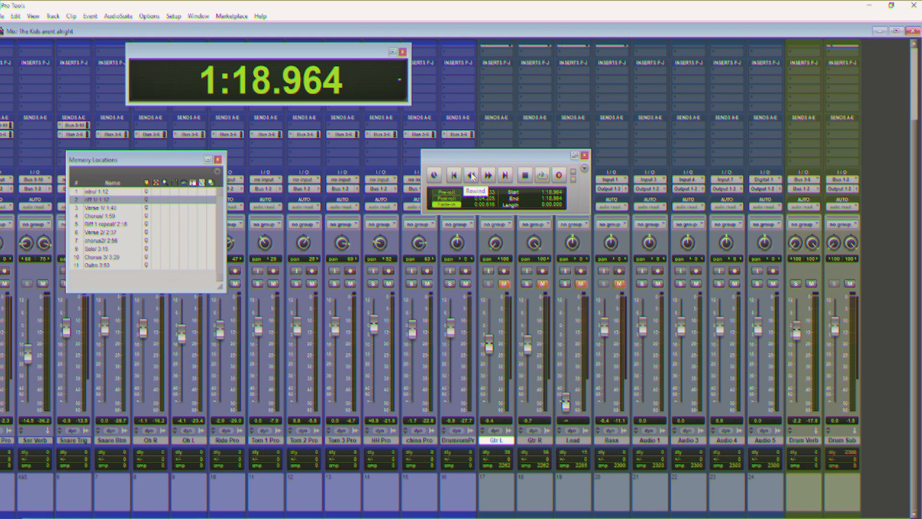
Rewind to 1:00.994, then fast-forward and stop at 1:29.763 with Riff 1 still selected
click(470, 175)
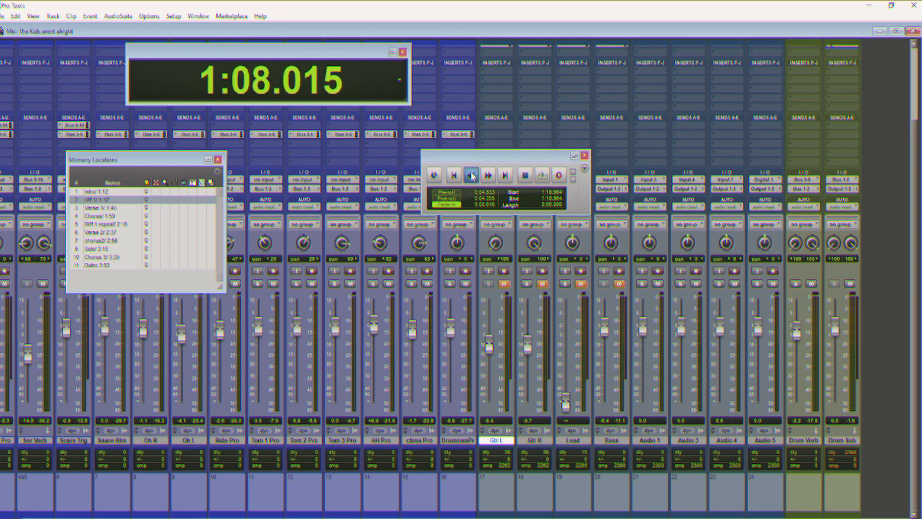
click(470, 174)
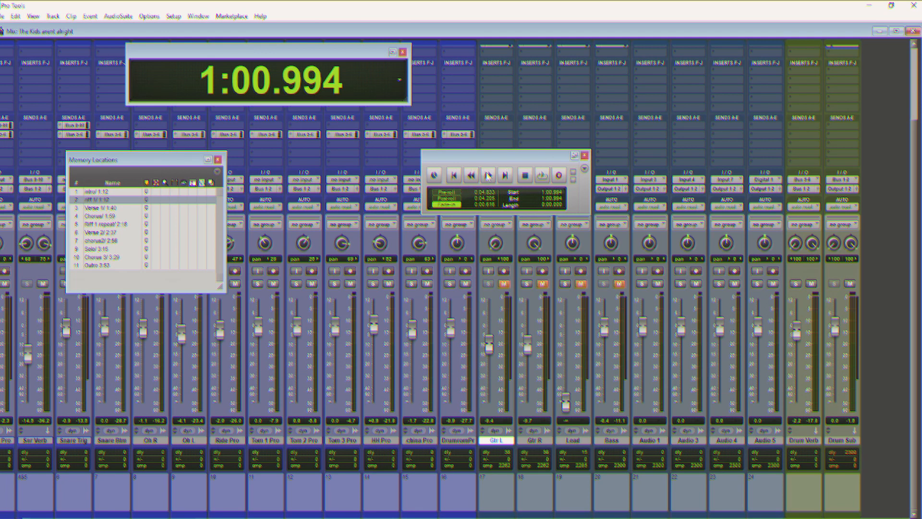
click(488, 175)
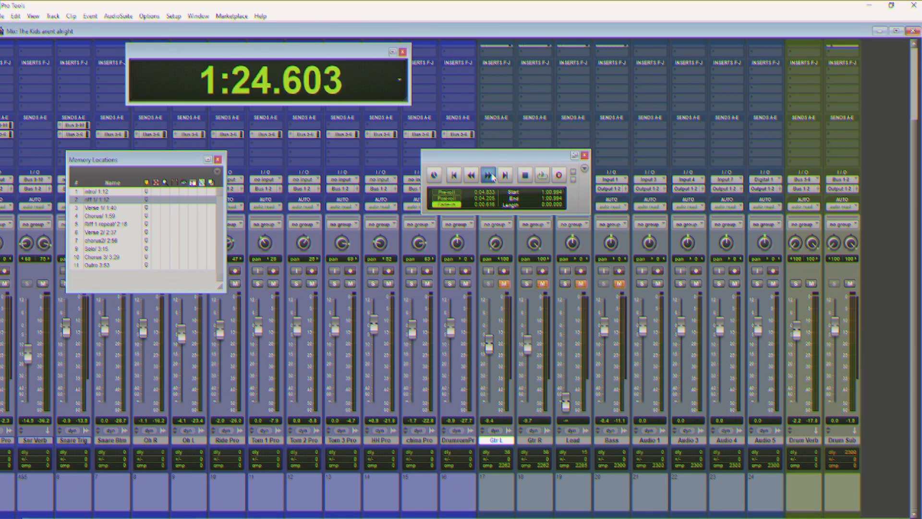
click(487, 175)
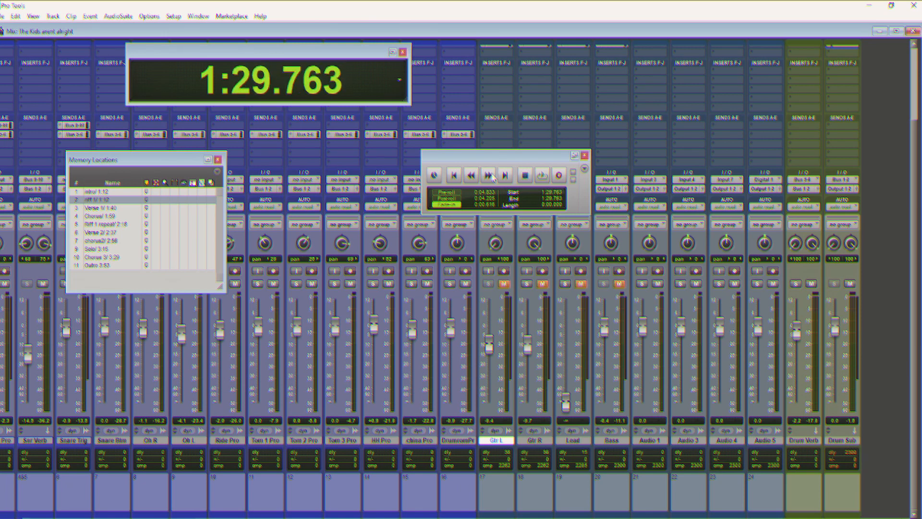